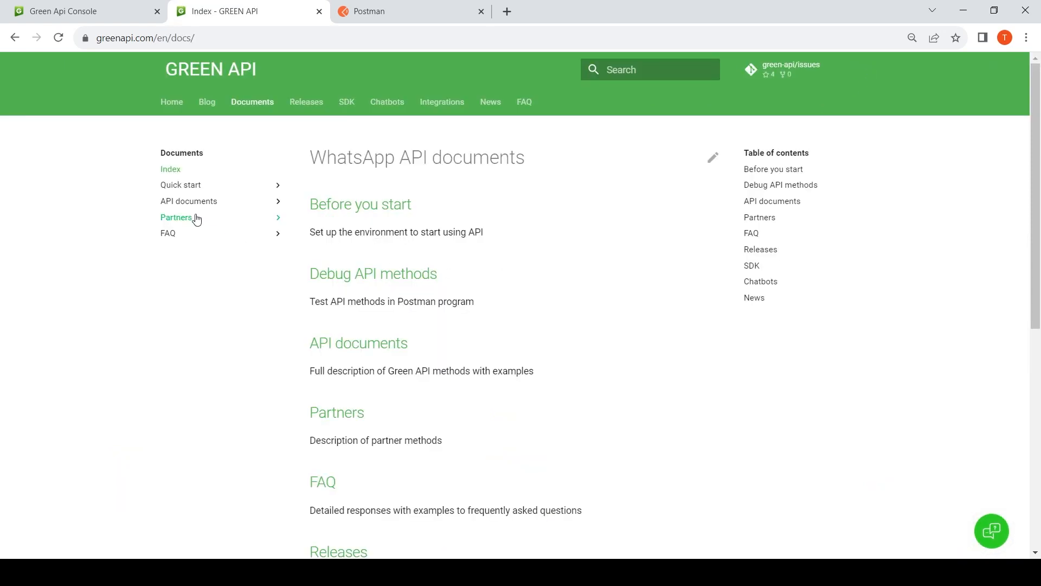
Navigate API documents > Receiving > Conception and open the 'Receive webhooks via HTTP API' page
click(188, 200)
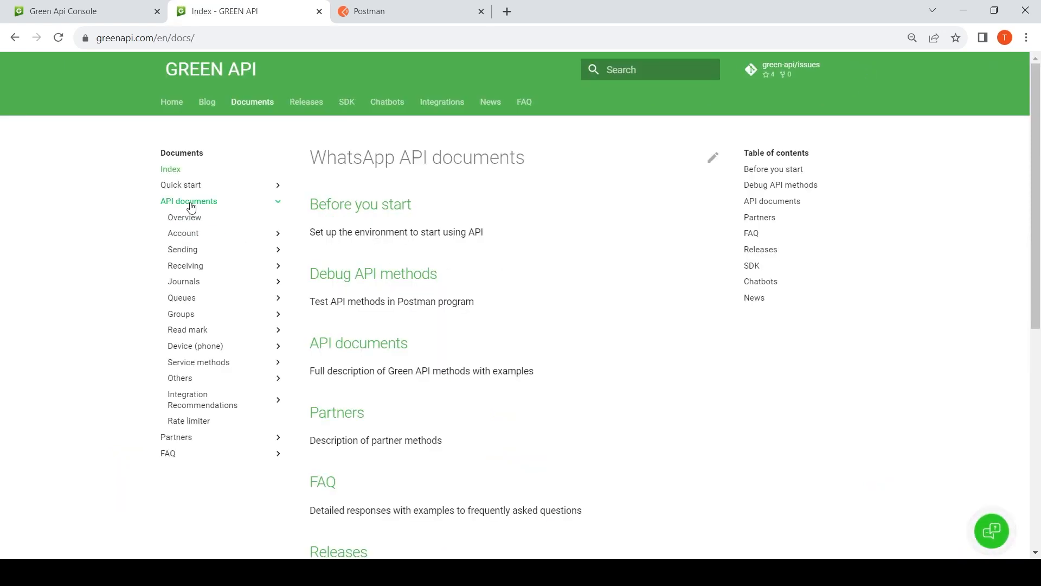
click(185, 266)
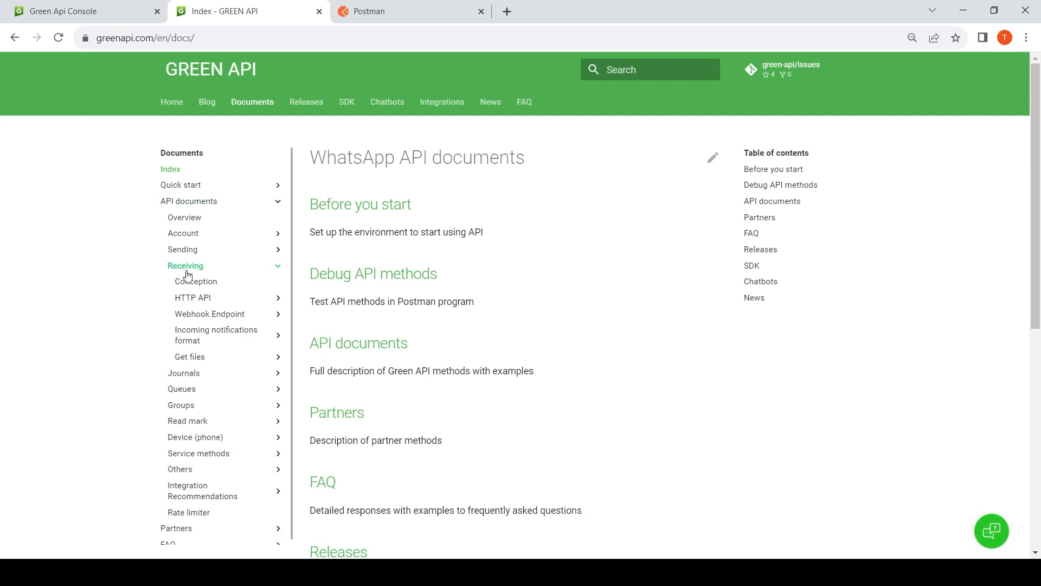
click(195, 281)
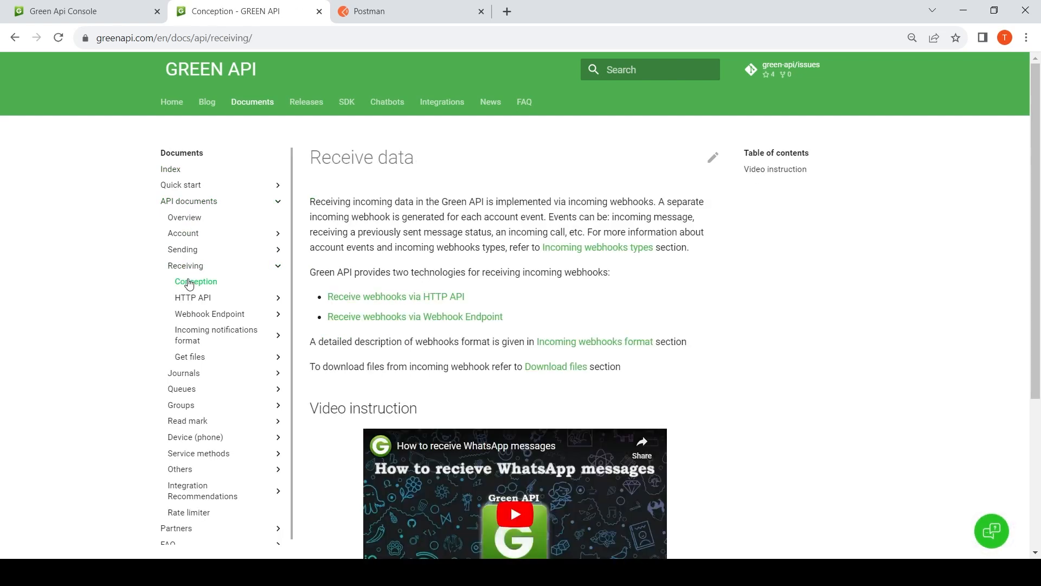
click(394, 296)
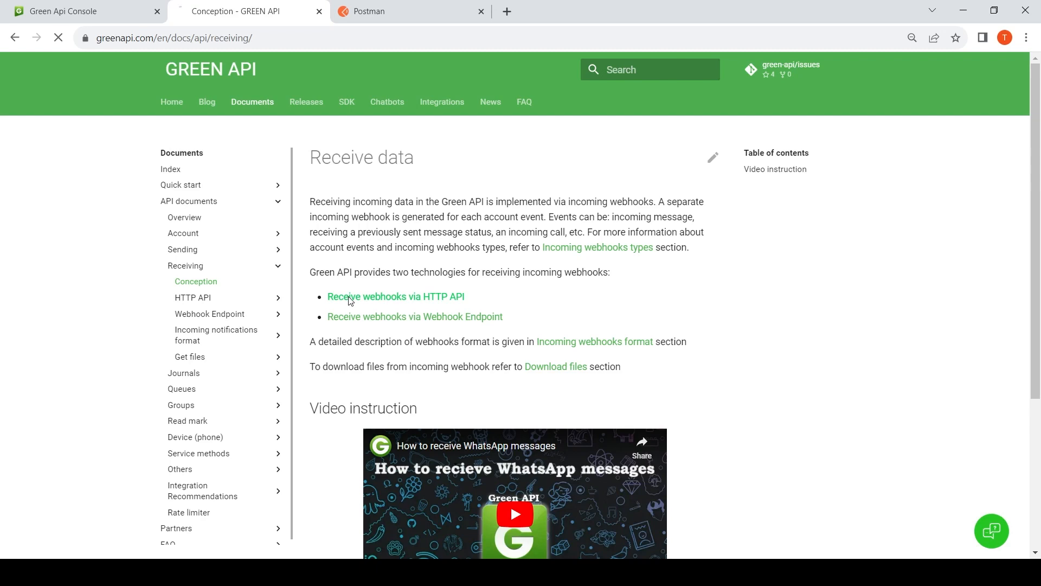
click(395, 296)
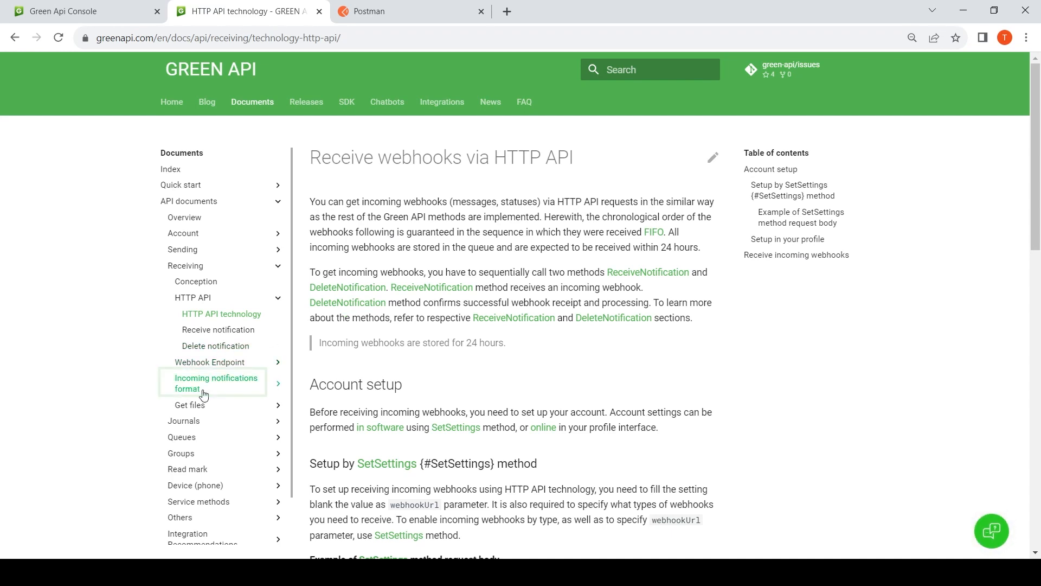
Review the Incoming text message webhook format, then return to the instance console tab
click(216, 383)
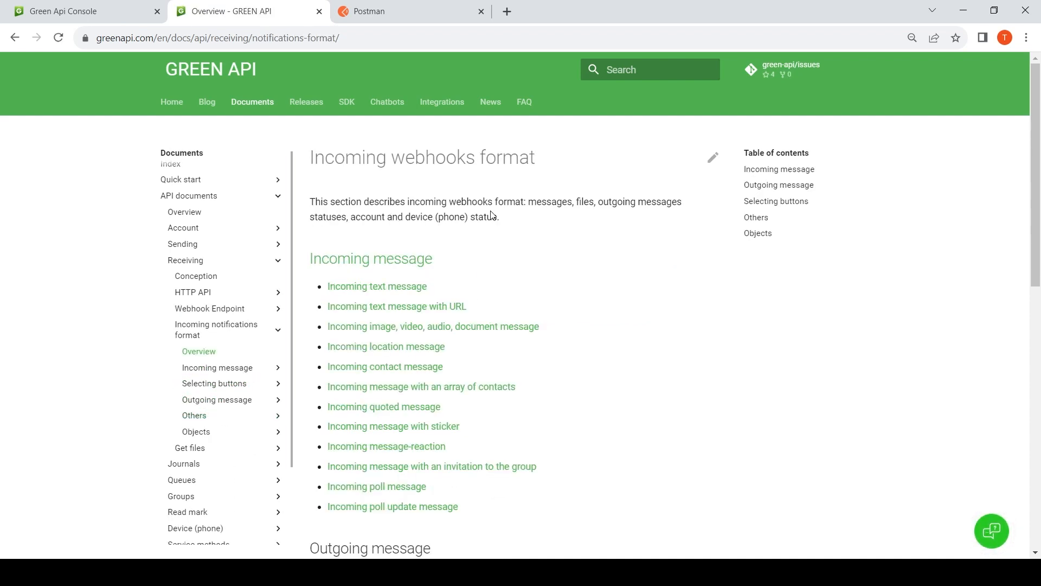
scroll(down, 3)
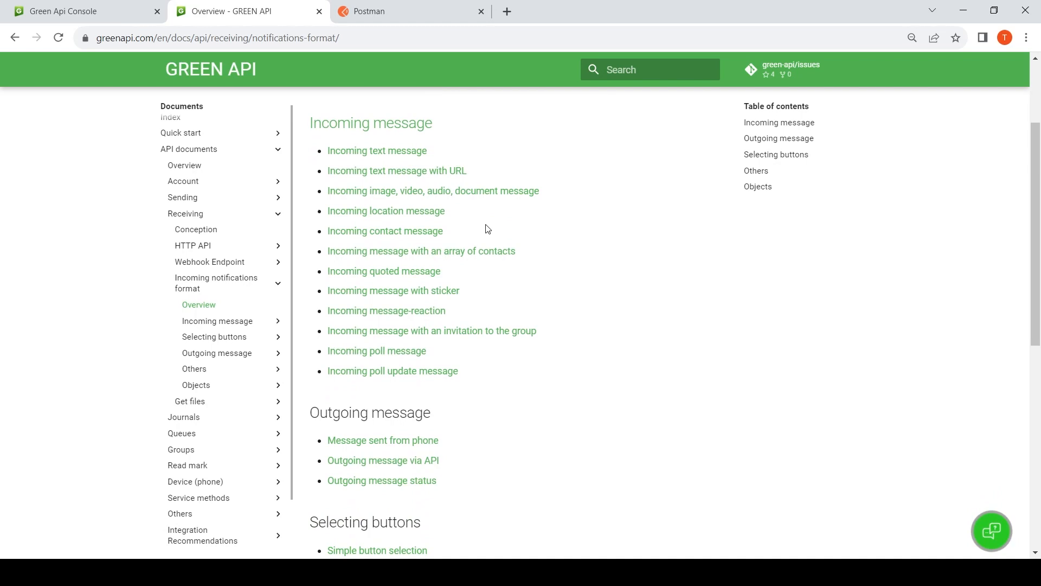
scroll(down, 3)
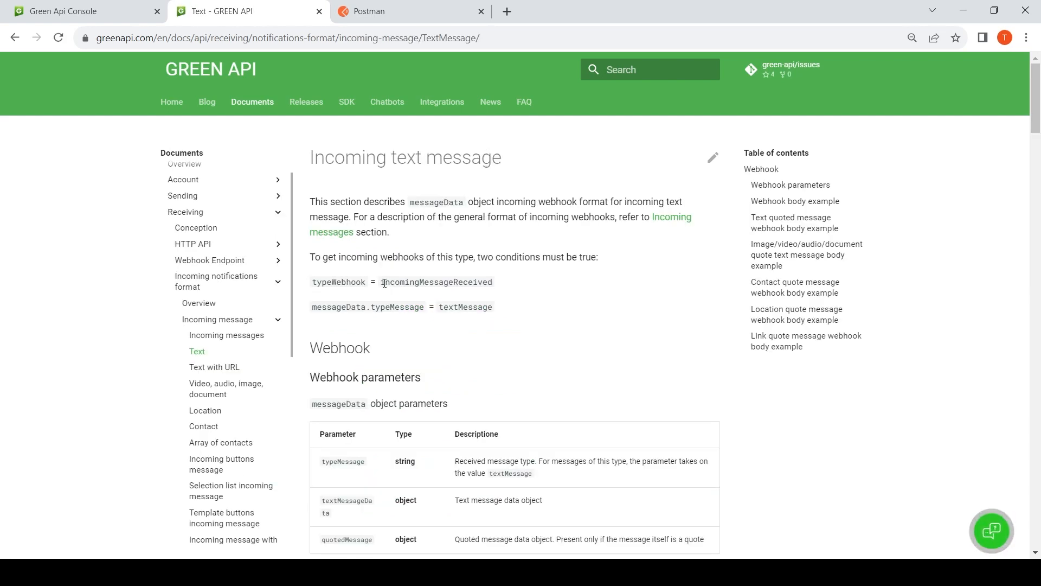
click(86, 11)
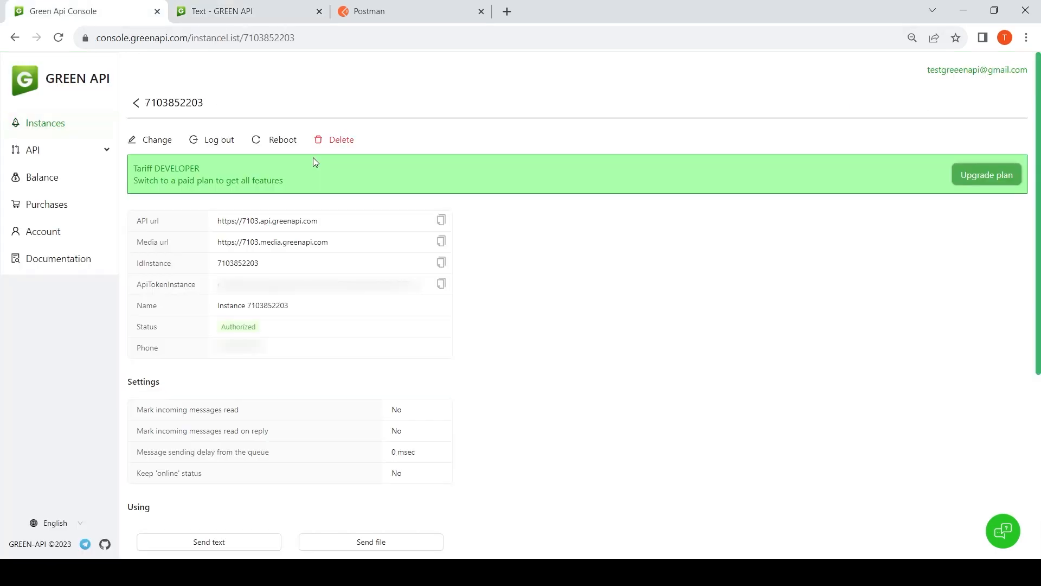
scroll(down, 3)
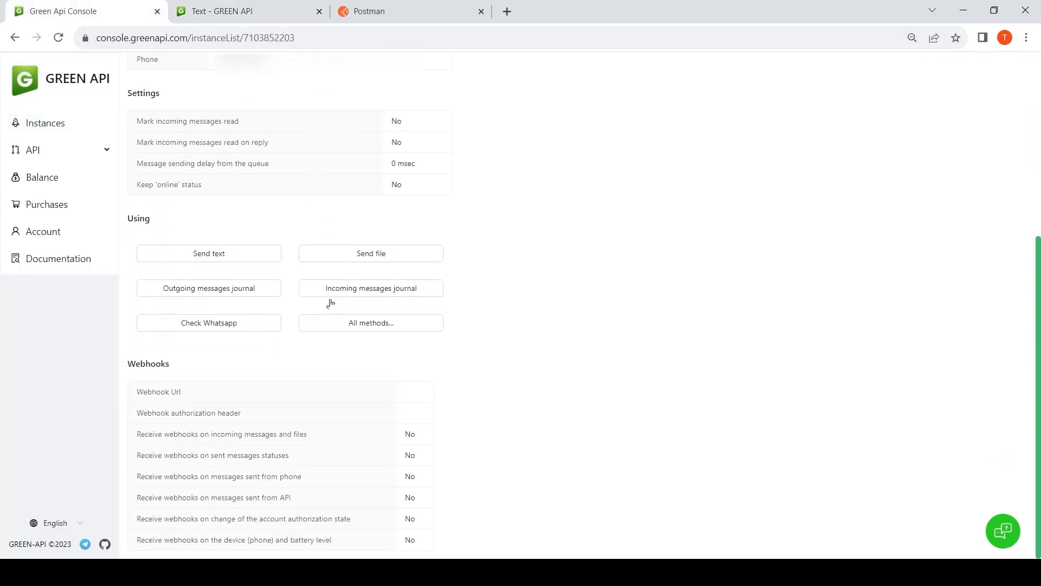
click(266, 391)
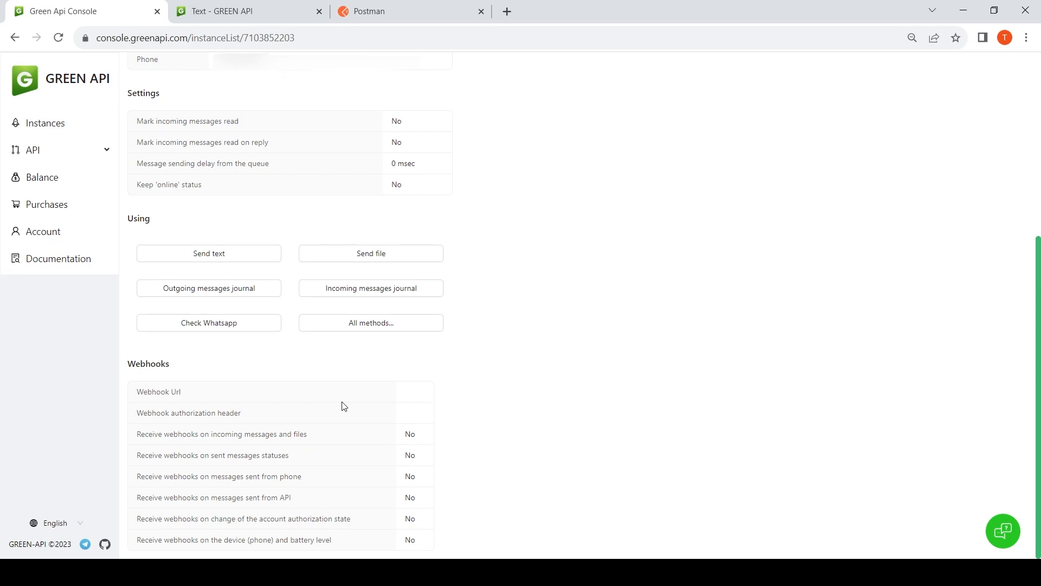
scroll(up, 3)
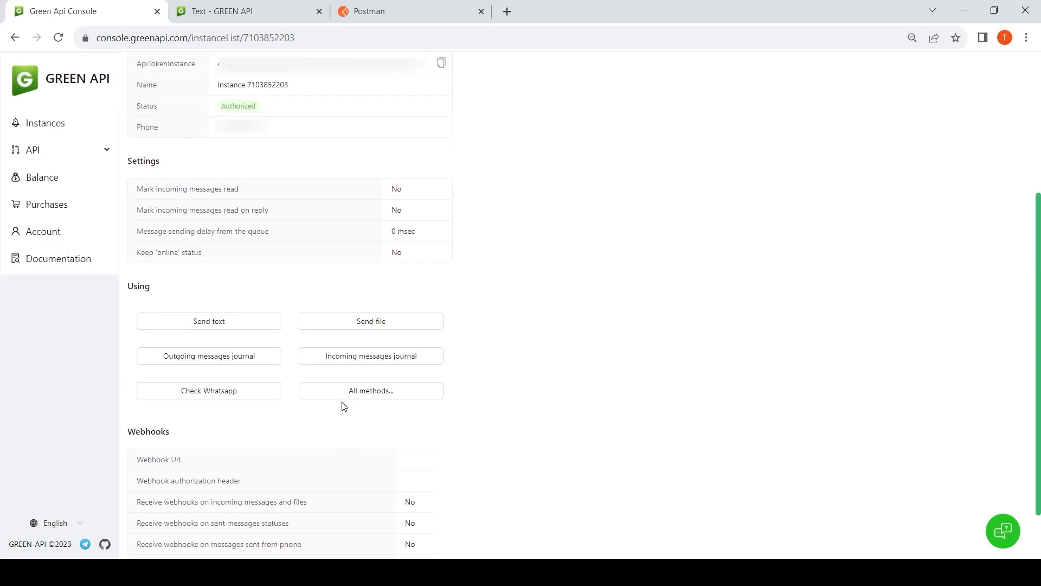
scroll(up, 3)
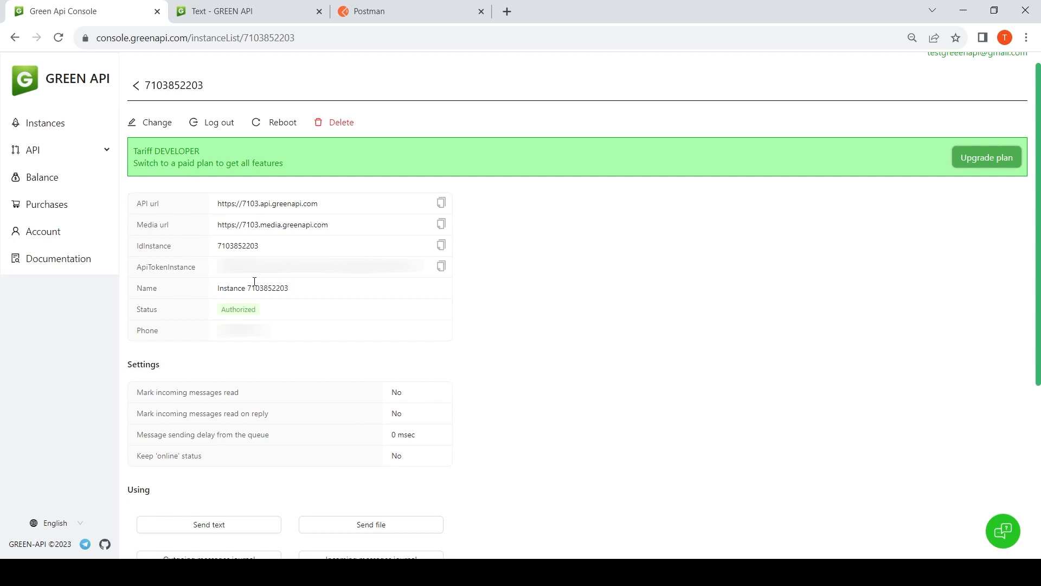
click(150, 123)
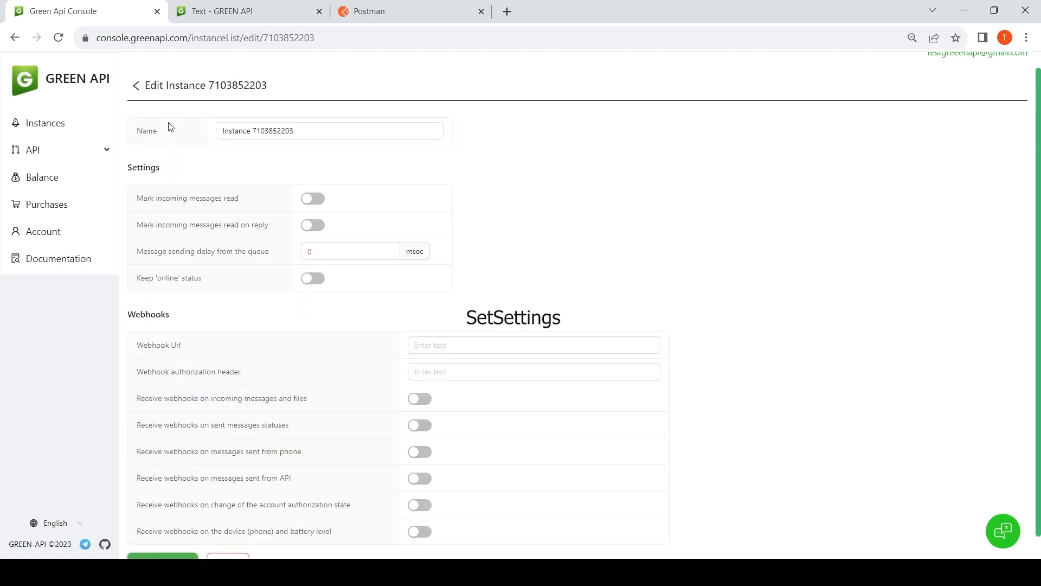
Switch on incoming messages, sent message statuses and authorization state webhooks, then save
click(419, 398)
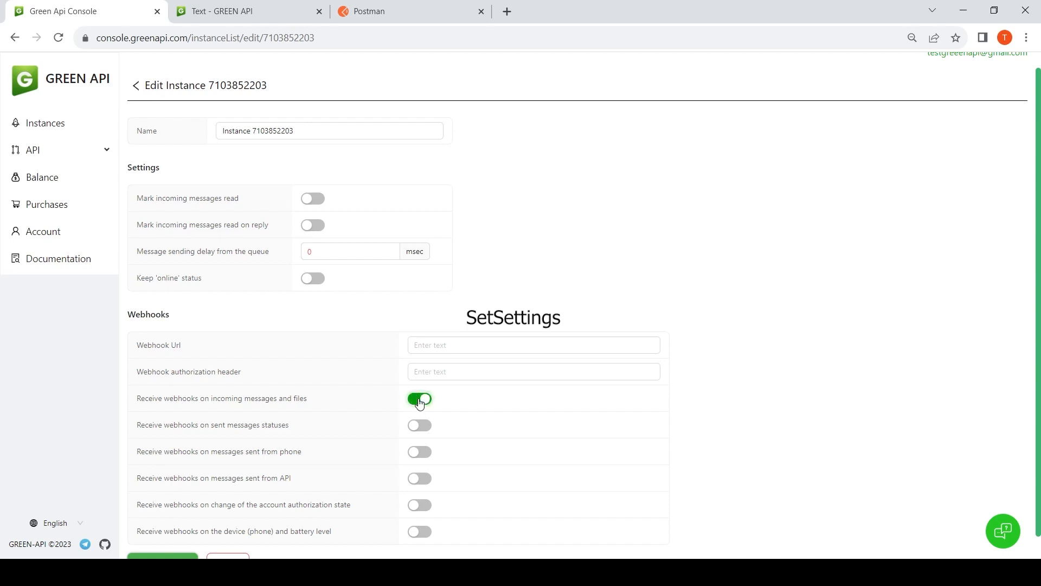
click(419, 426)
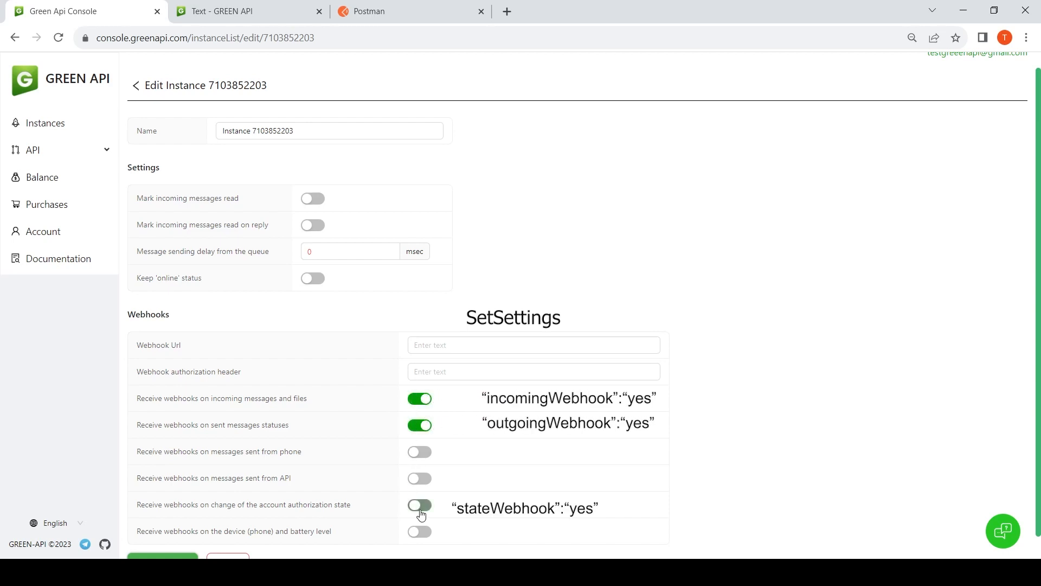
click(418, 504)
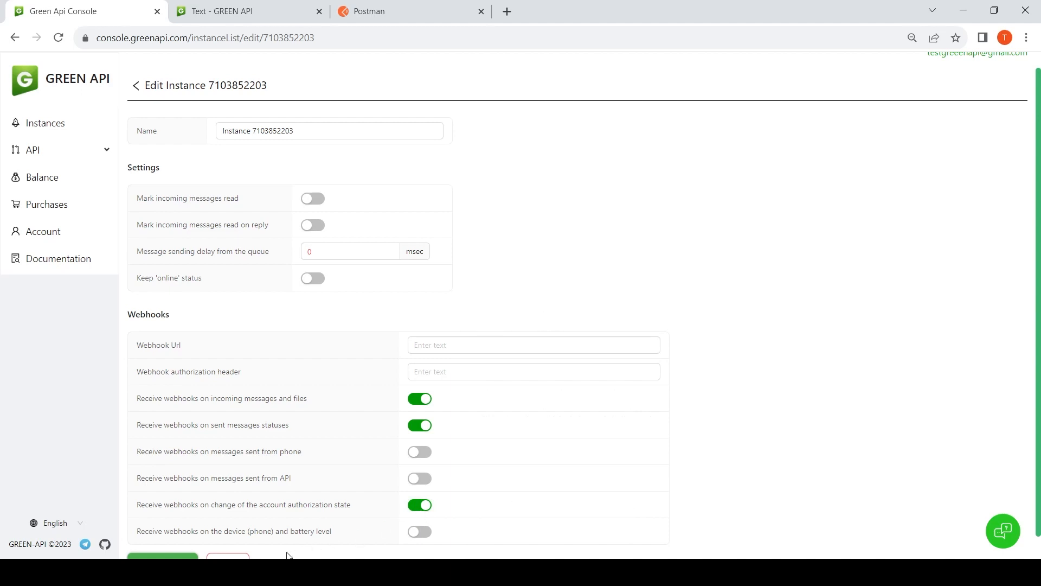
click(162, 557)
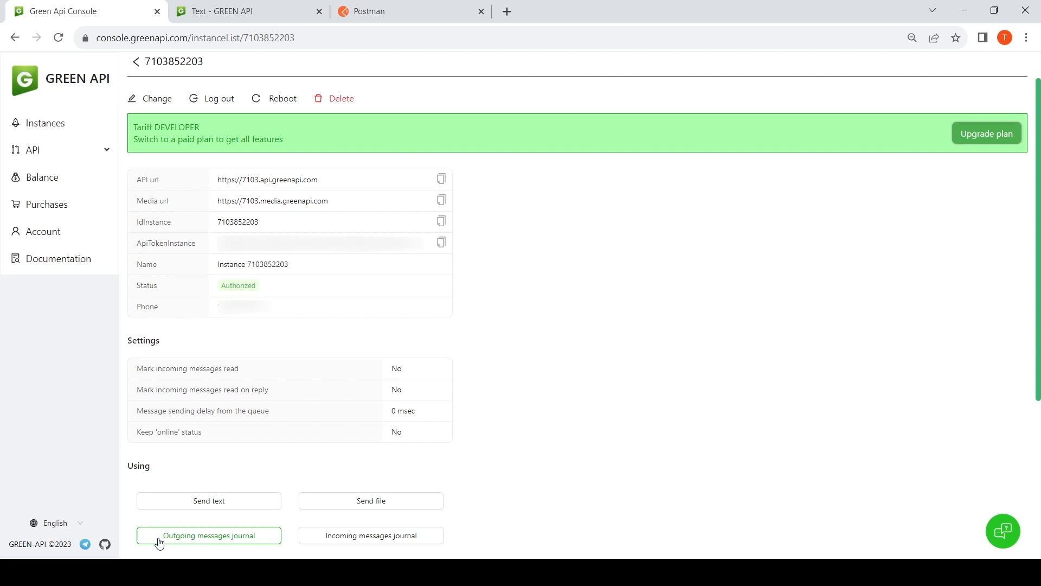
Verify the Webhooks table shows Yes for the three types, then switch to the GREEN API docs tab
scroll(down, 3)
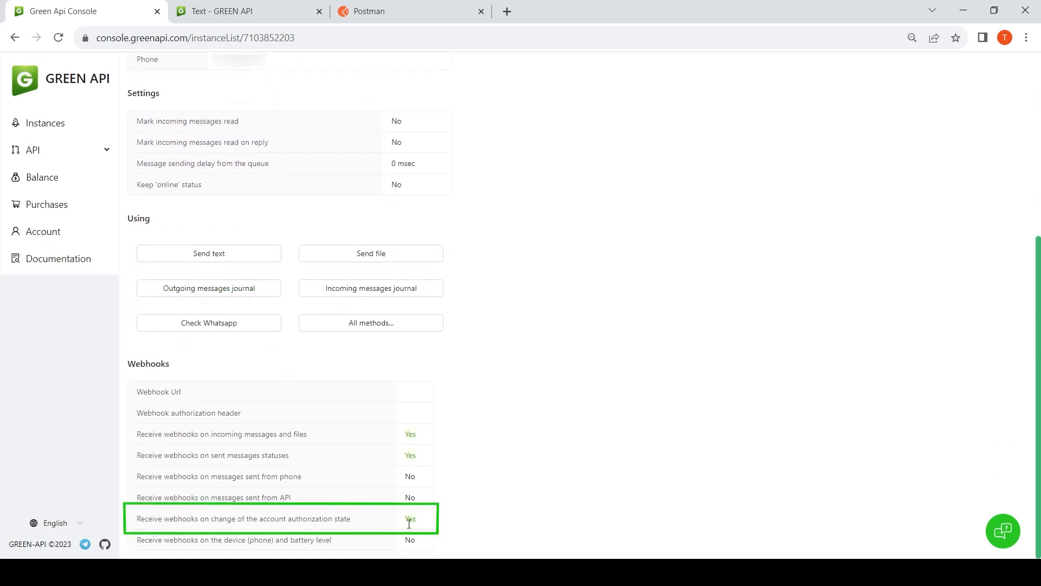
scroll(up, 3)
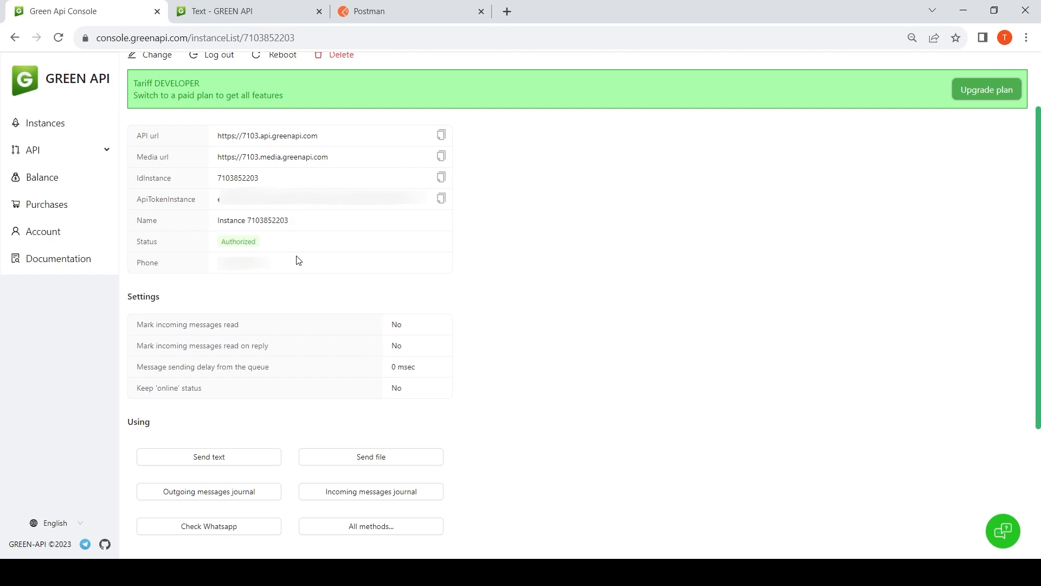
click(250, 13)
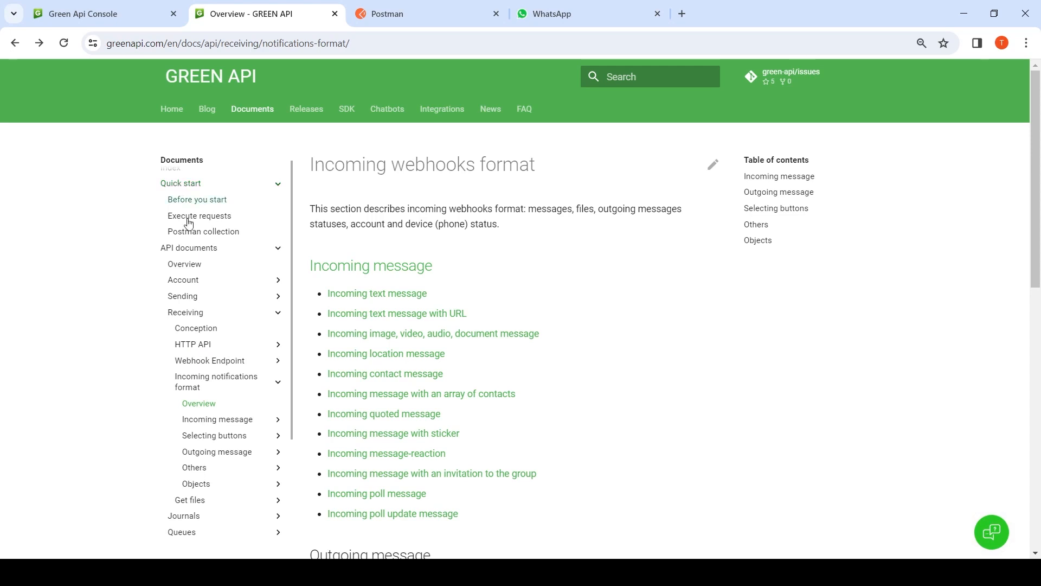
View the Green API Postman collection repository's Code options on GitHub, then switch to Postman
click(203, 231)
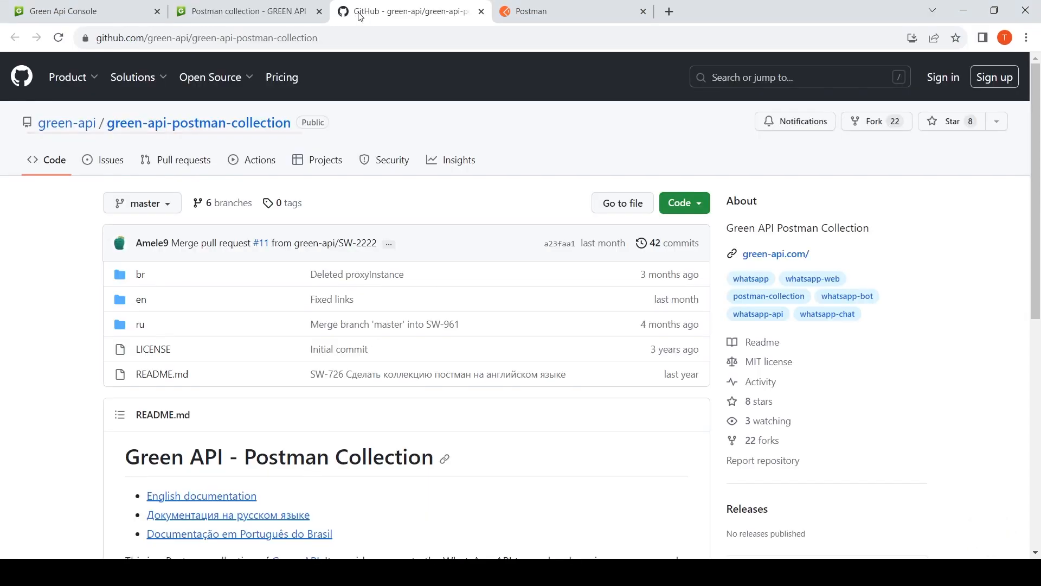
click(679, 203)
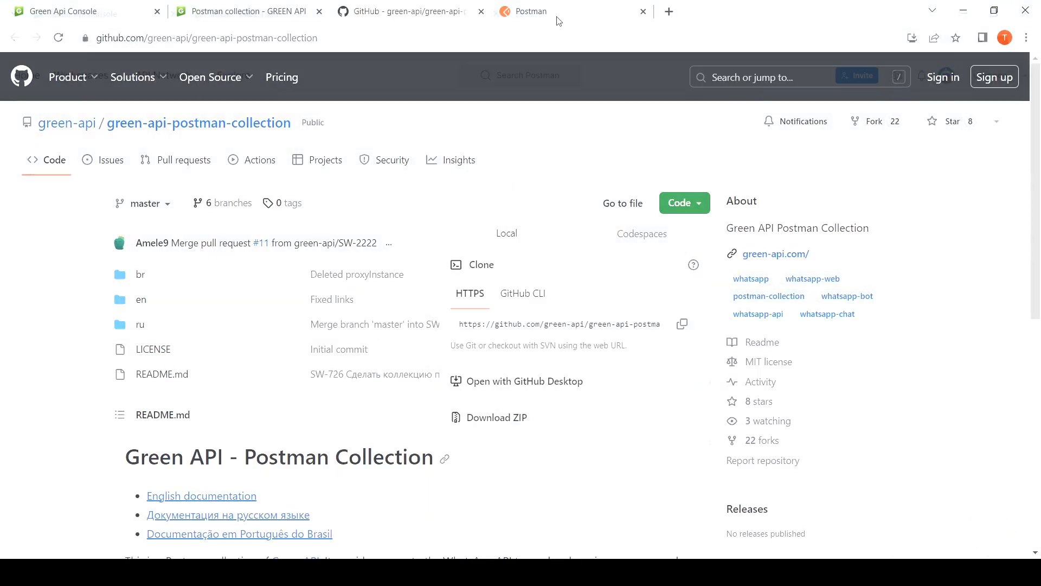
click(534, 11)
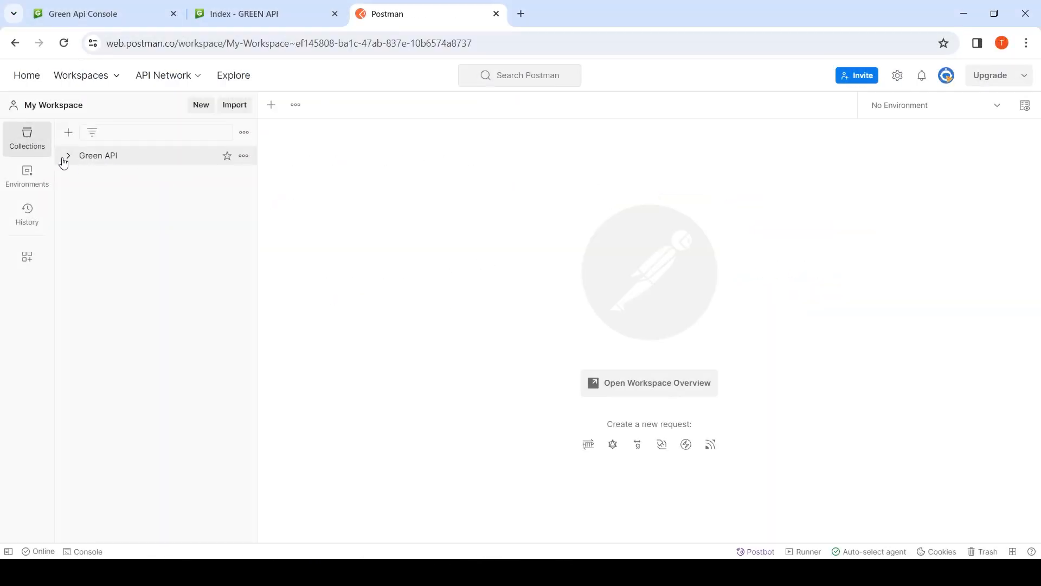
Show the Receive notification request's code snippet as raw HTTP in the Green API collection
click(68, 155)
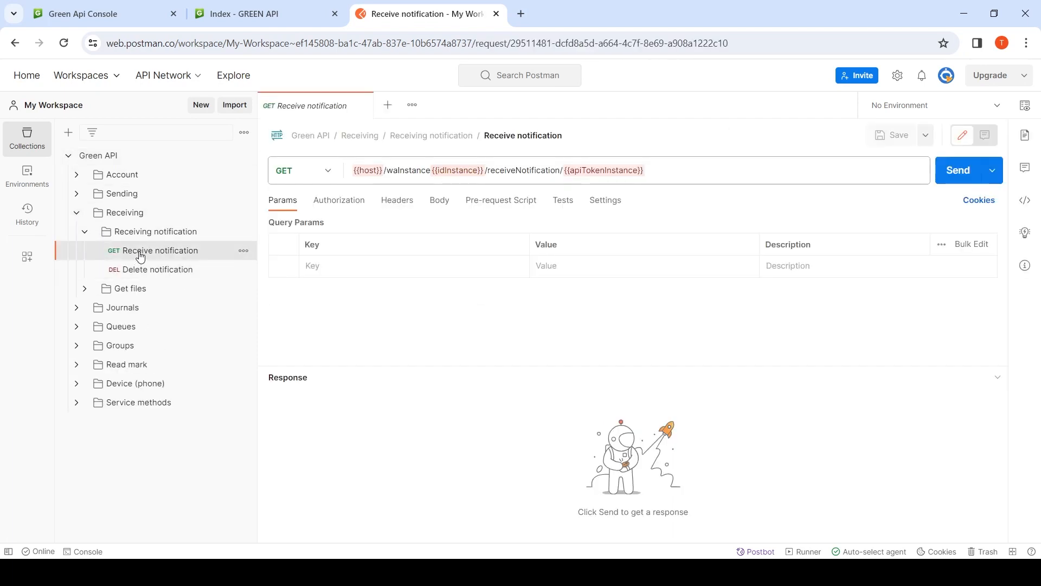
click(1025, 201)
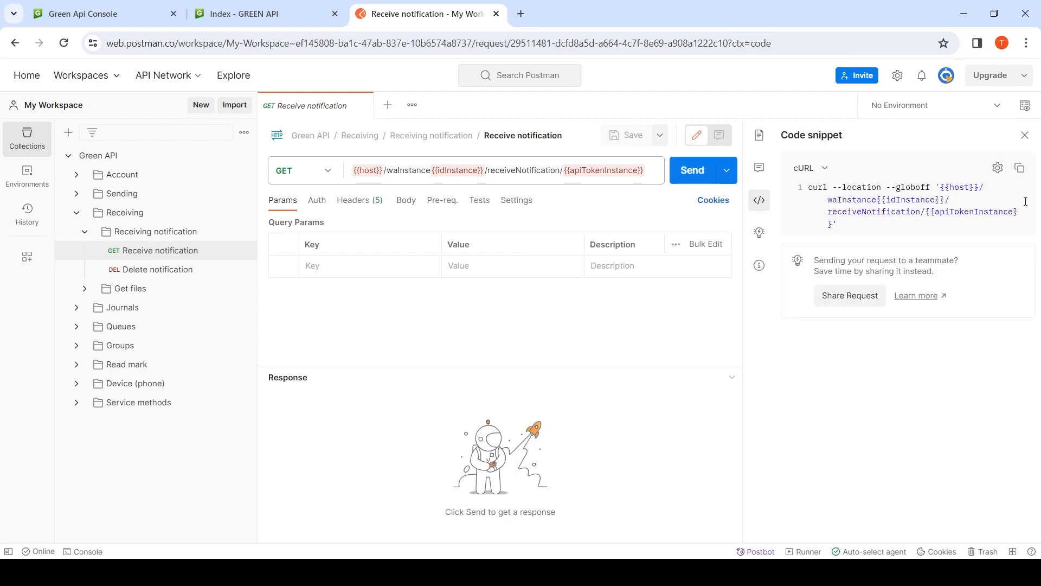
click(810, 167)
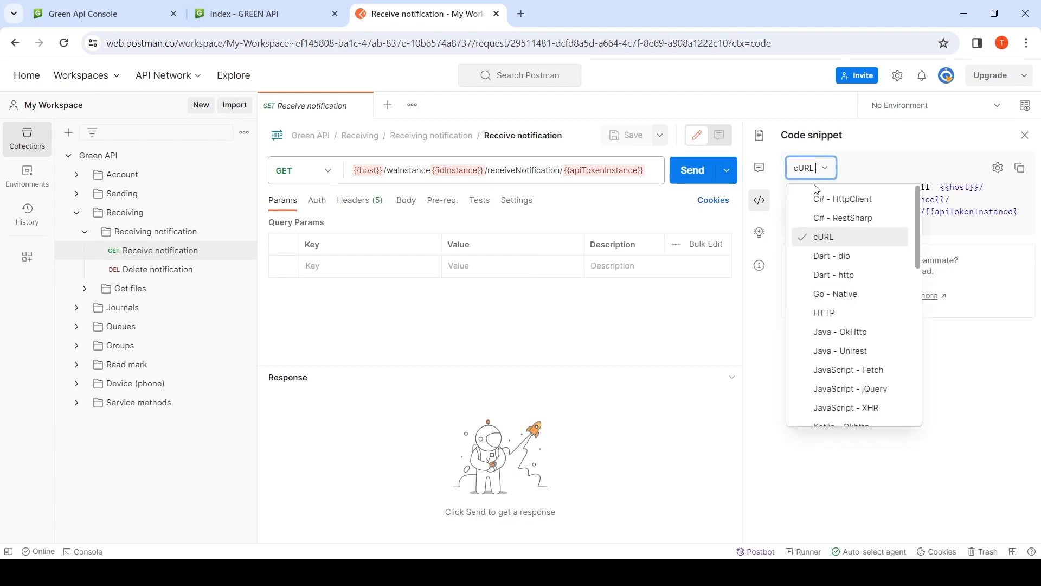
scroll(down, 3)
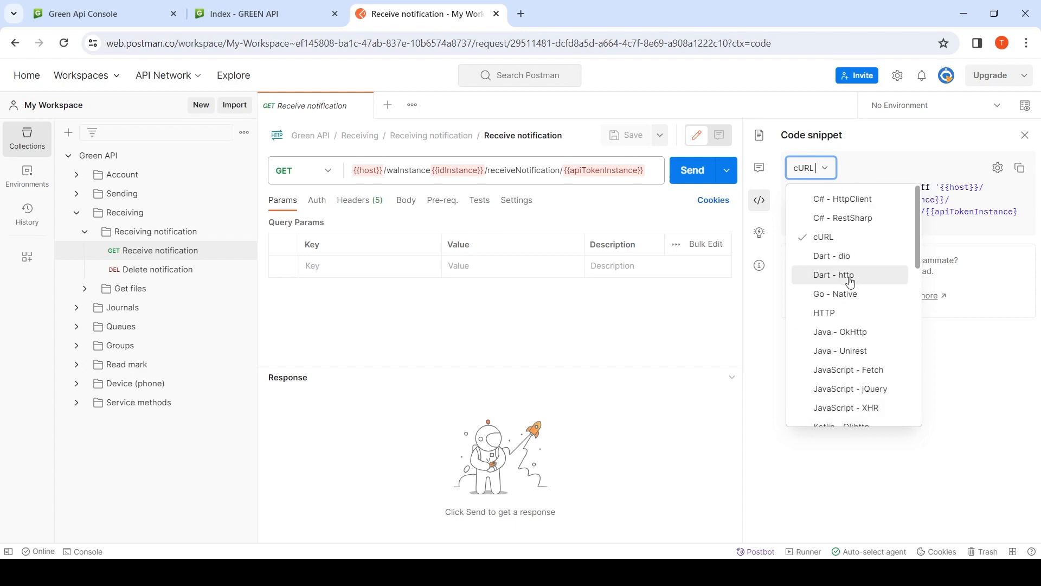
click(823, 315)
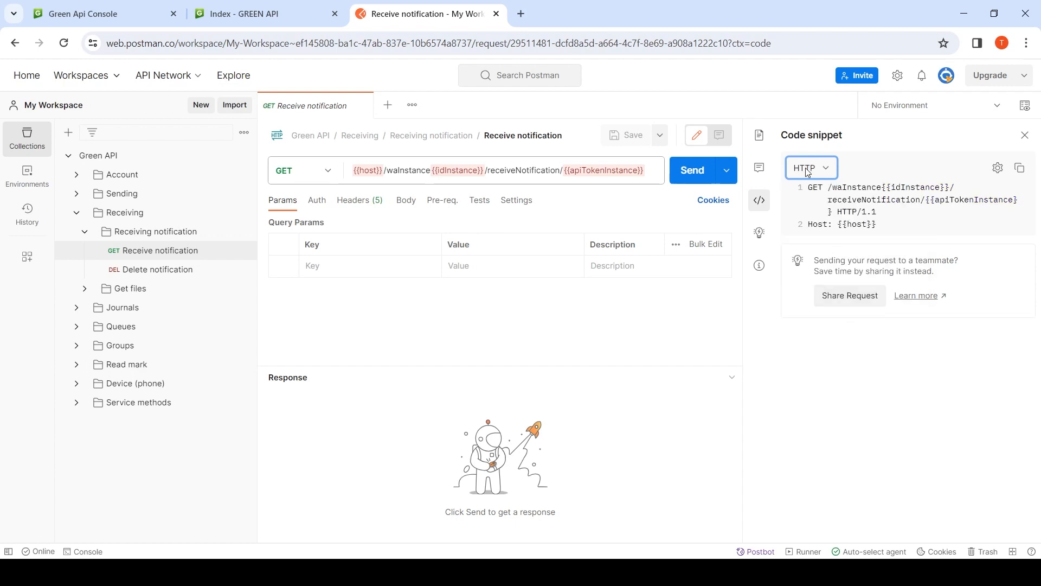
Change the code snippet language to PHP - cURL
click(811, 168)
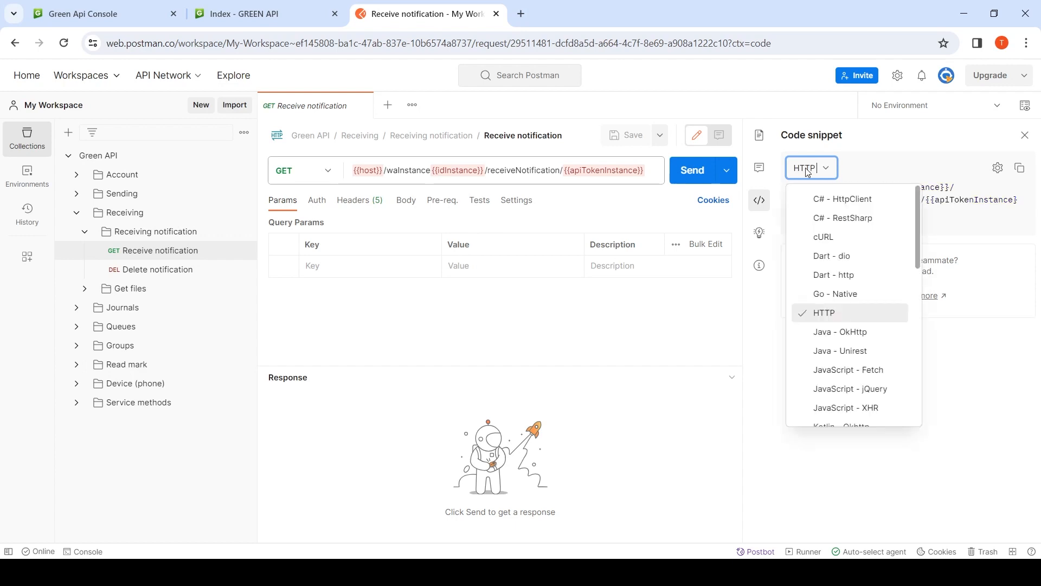
scroll(down, 3)
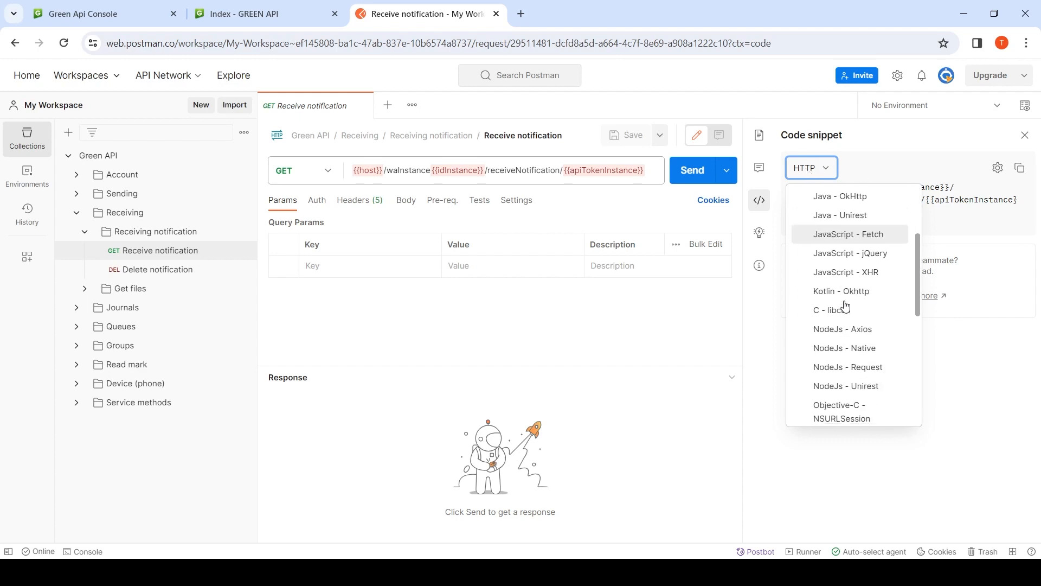
click(842, 328)
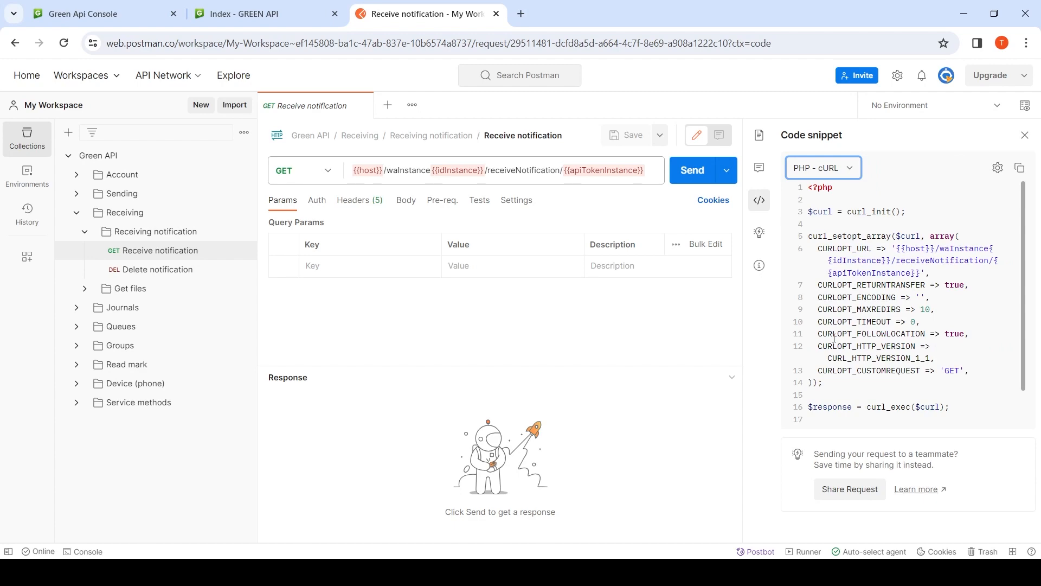
View the Green API SDK libraries overview, then return to the Postman workspace
click(244, 13)
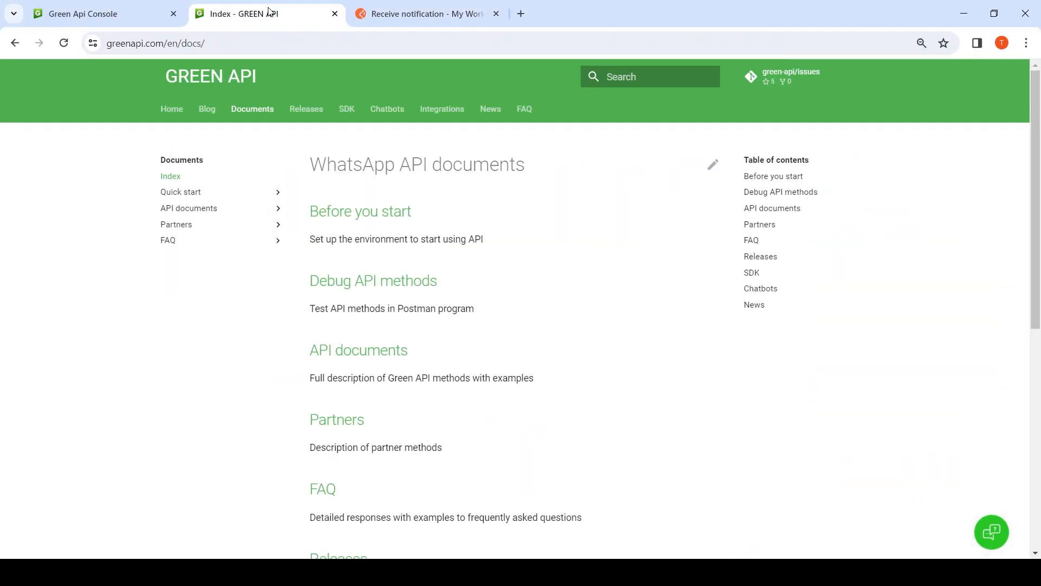
click(352, 109)
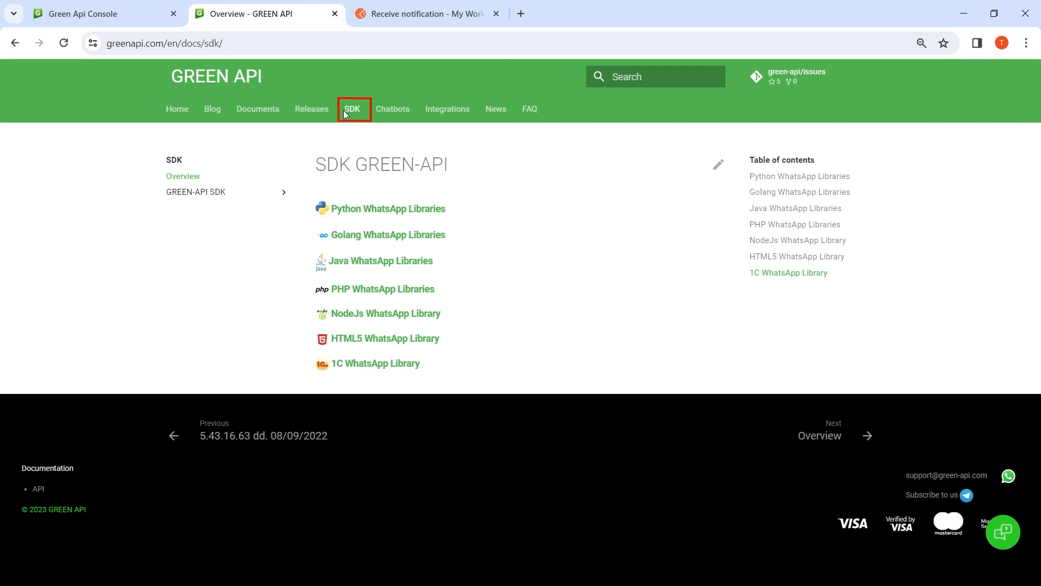
click(388, 208)
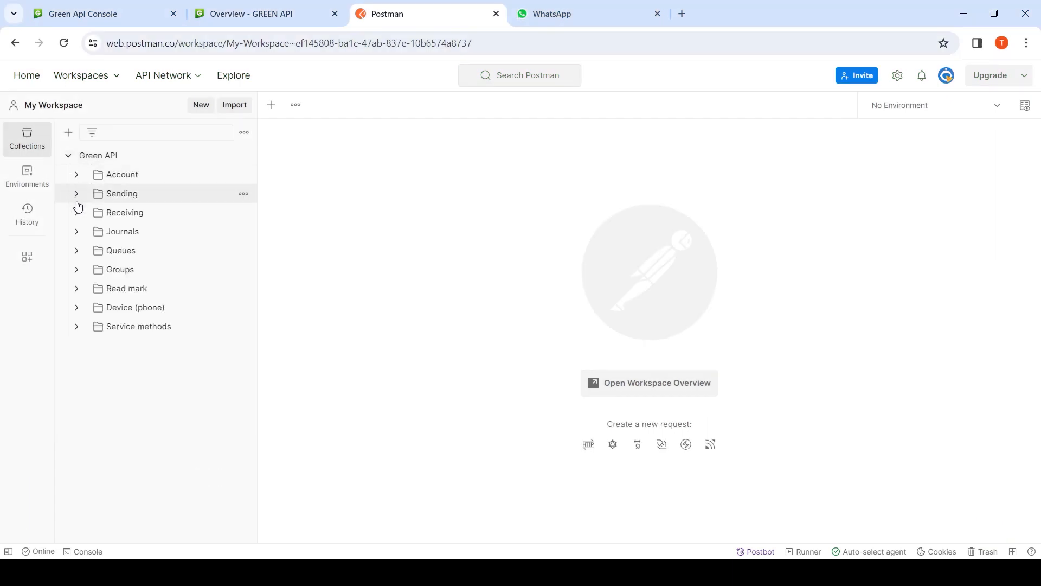
Send the Receive notification request until an incoming message with receiptId 1 arrives, then select Delete notification
click(124, 212)
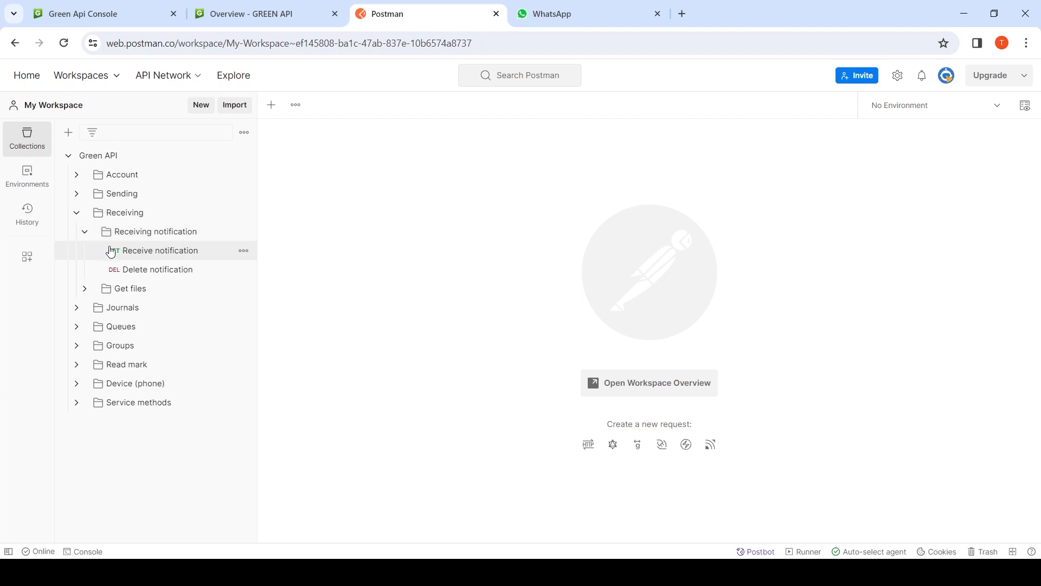
click(160, 250)
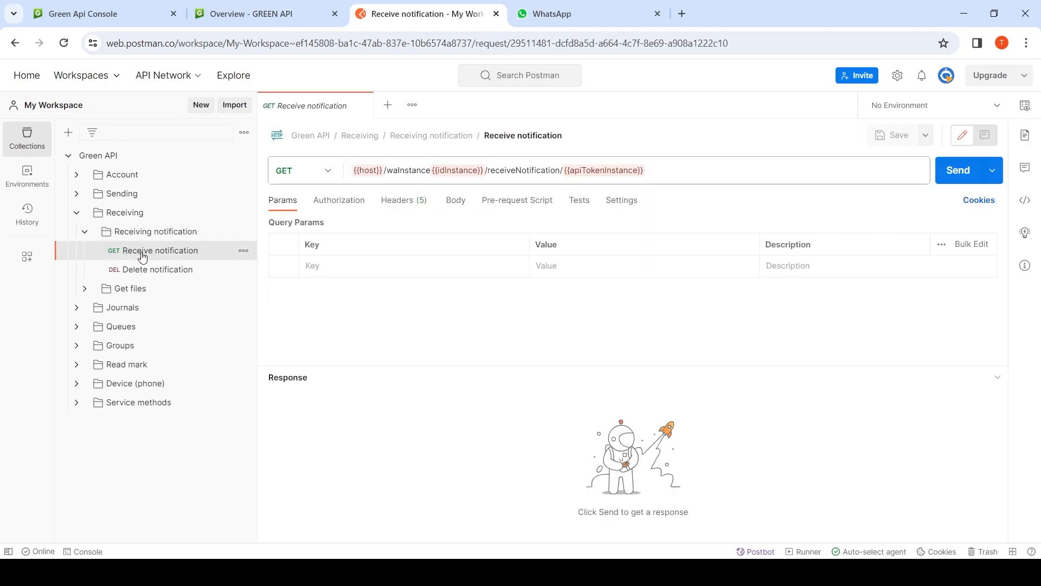
mouse_move(455, 199)
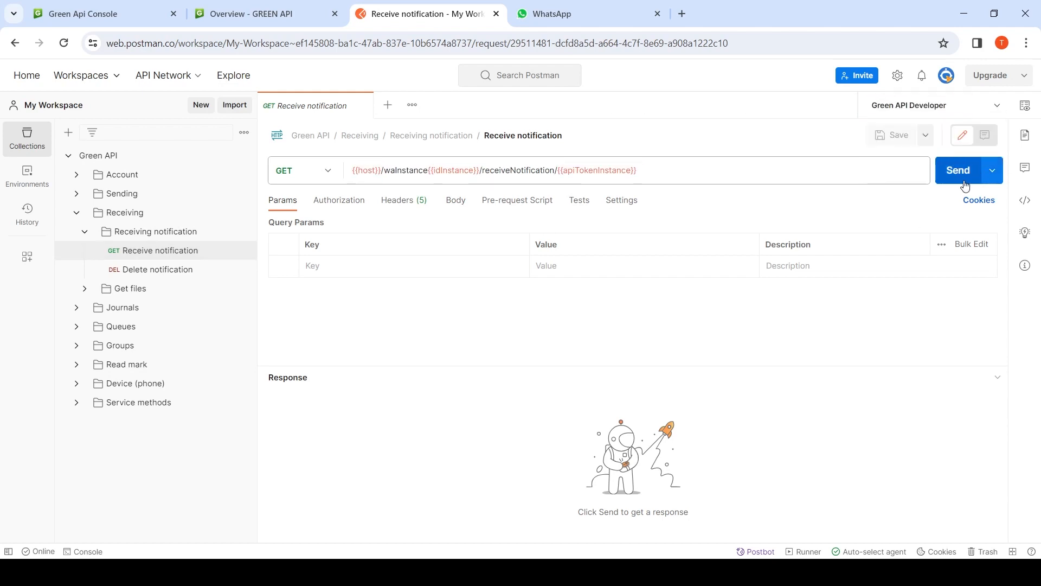
click(957, 170)
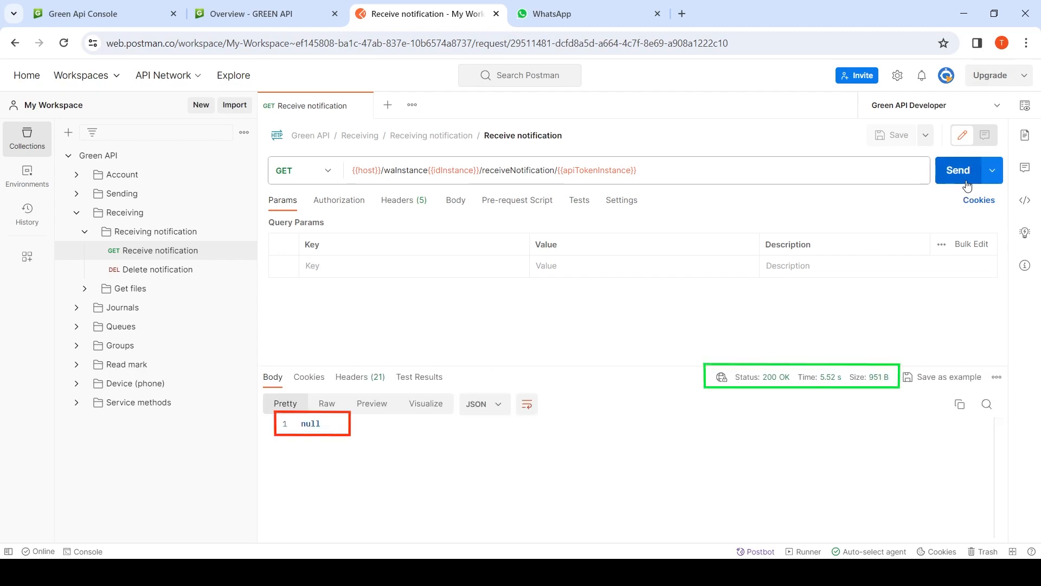
click(957, 171)
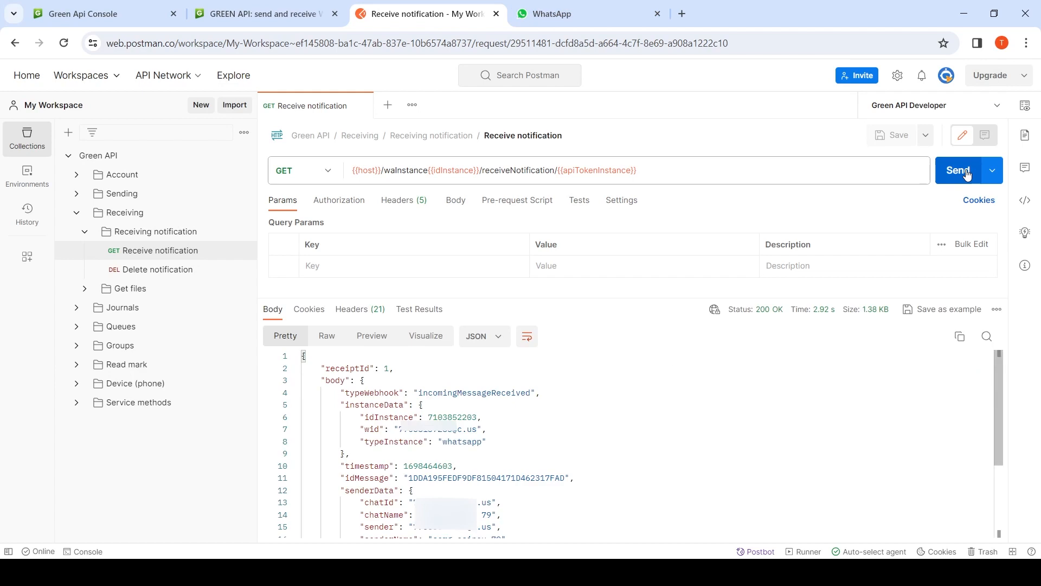
click(958, 170)
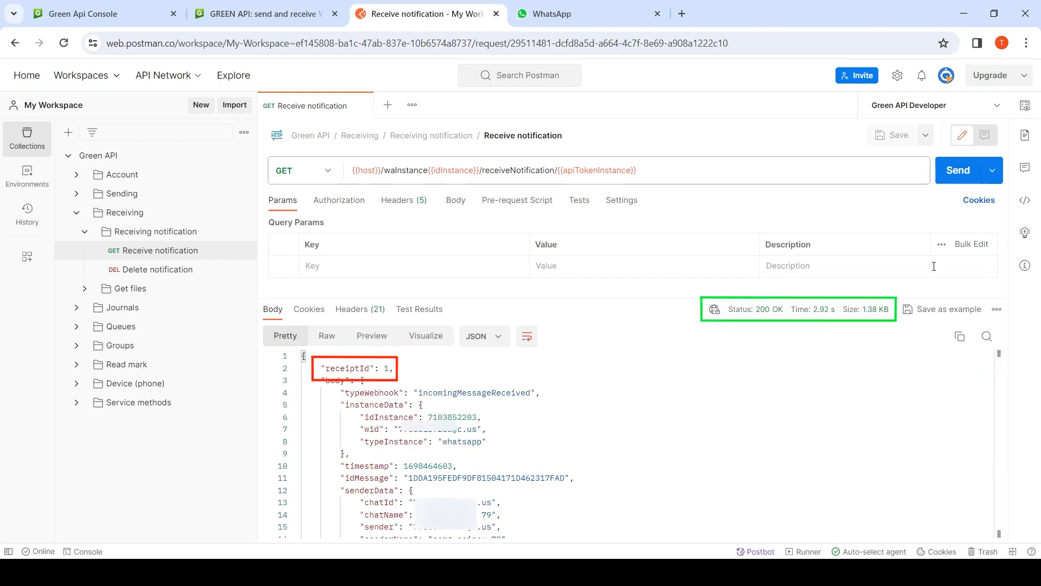
click(158, 268)
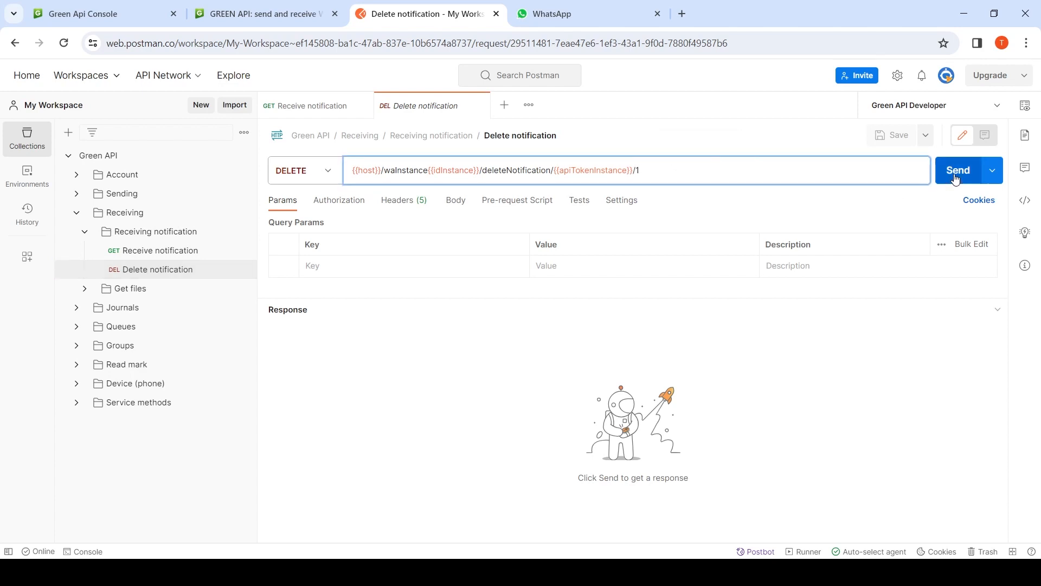
Send Delete notification for receipt 1 returning result true, then expand the Sending folder
click(957, 170)
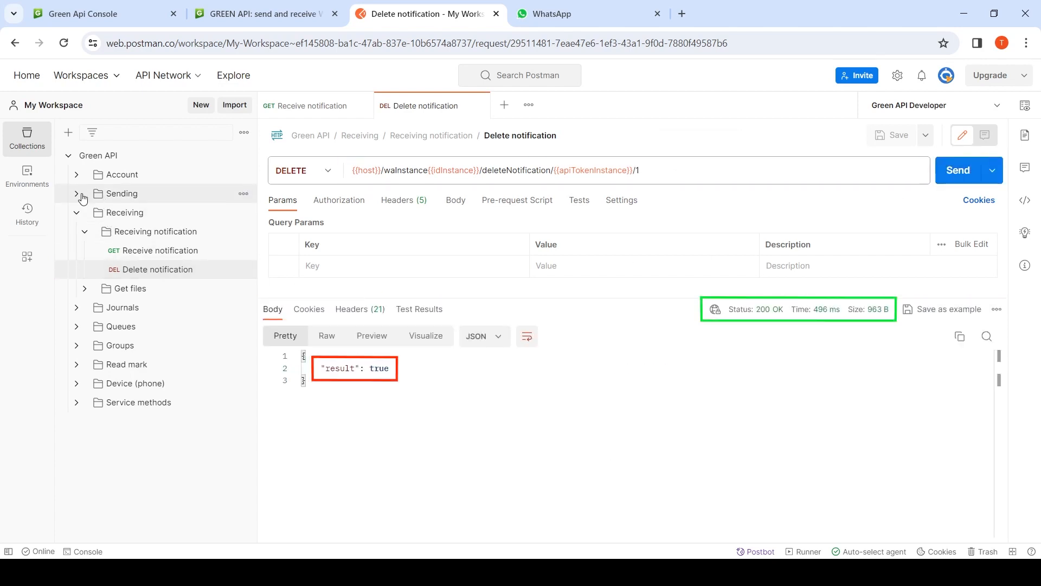
click(140, 231)
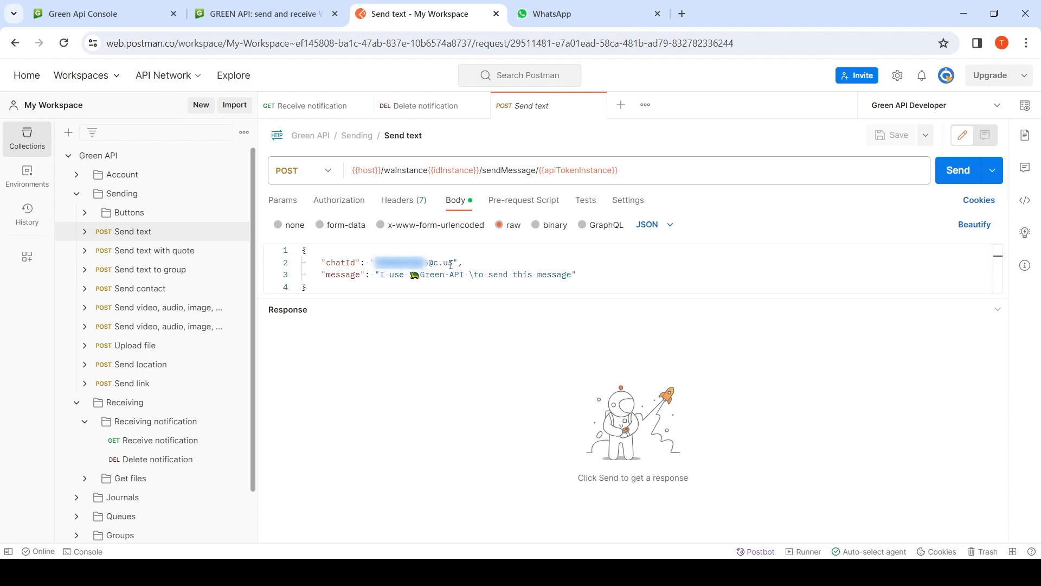
Fetch the status notification with receiptId 3 and point the Delete notification request at receipt 3
click(958, 170)
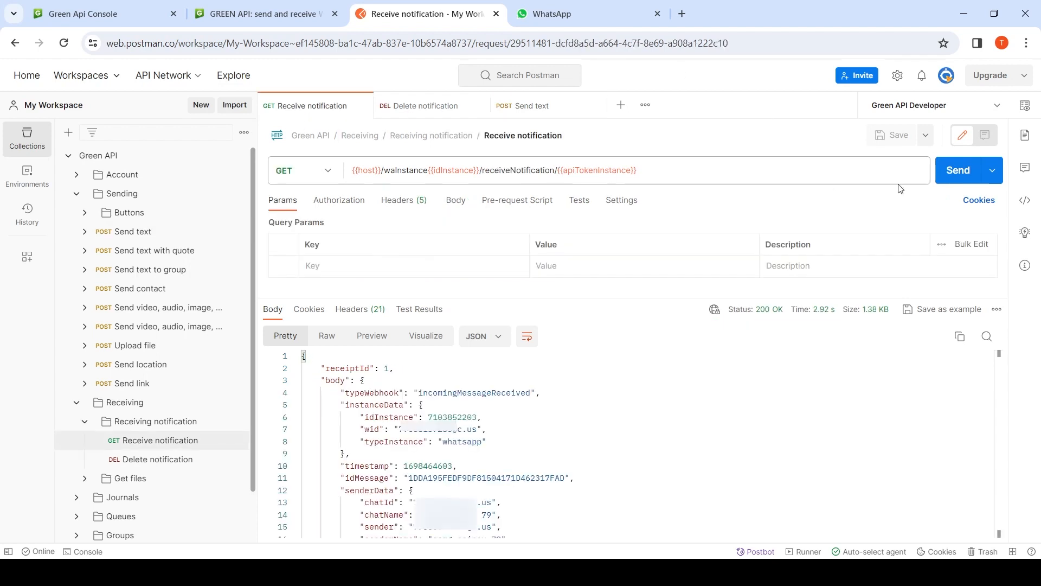
click(957, 171)
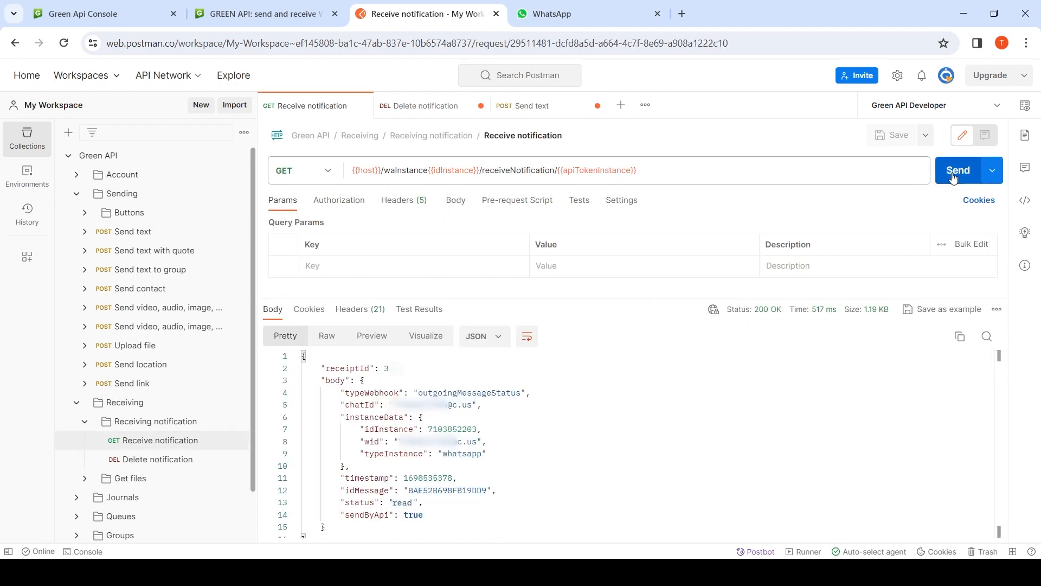
click(957, 171)
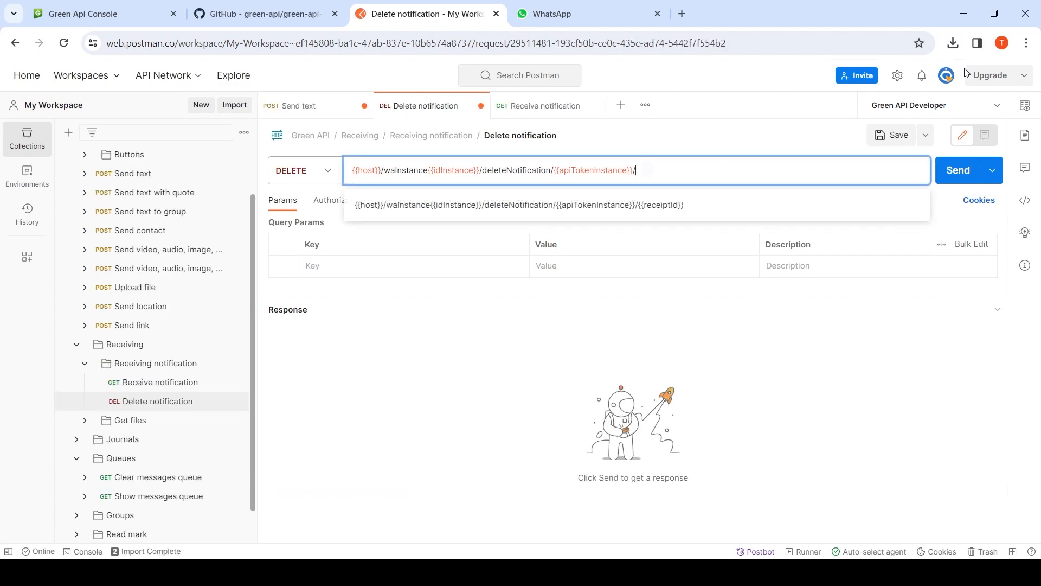
text(3)
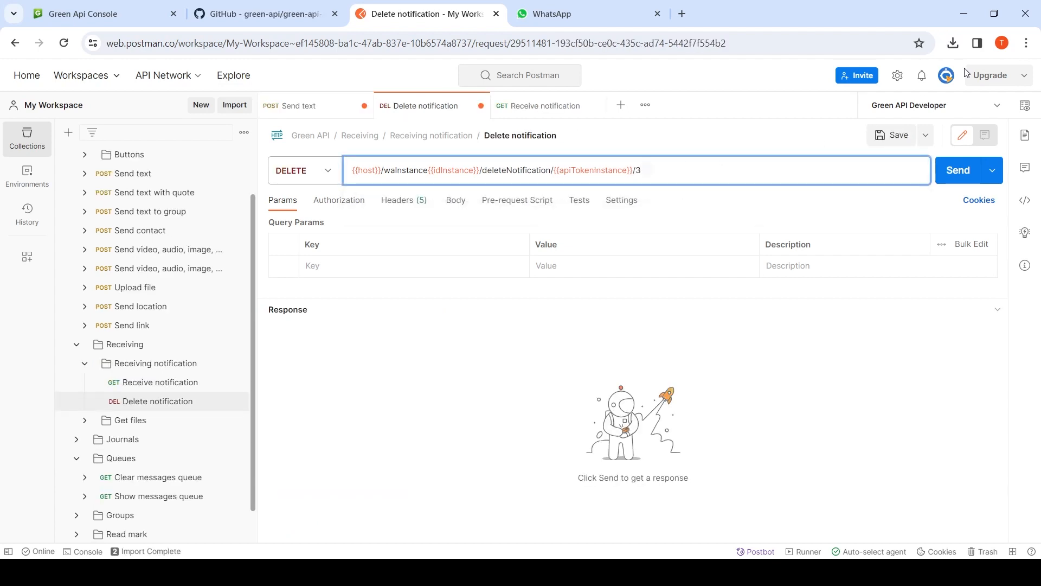
click(957, 170)
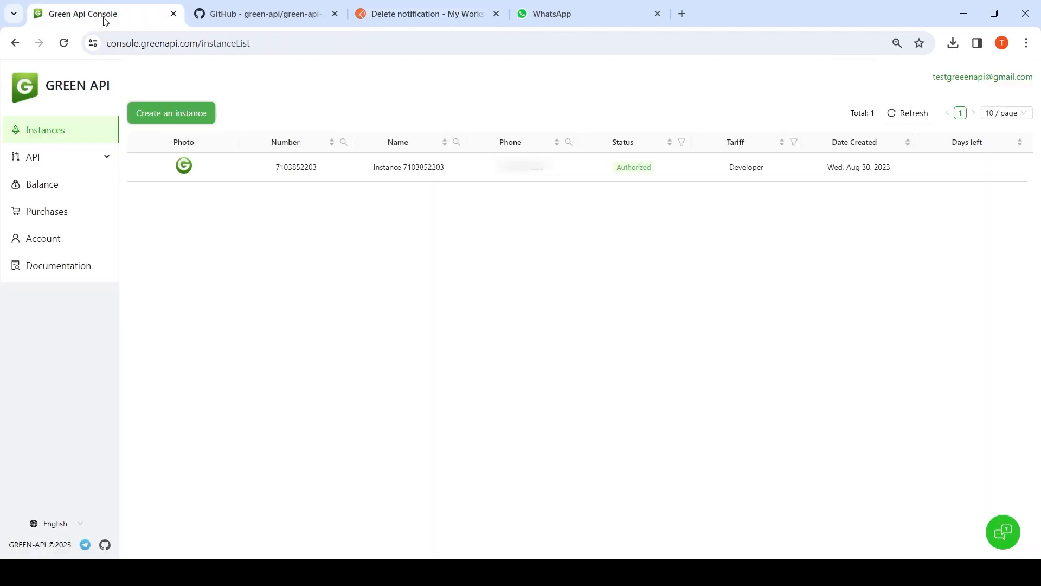
click(295, 167)
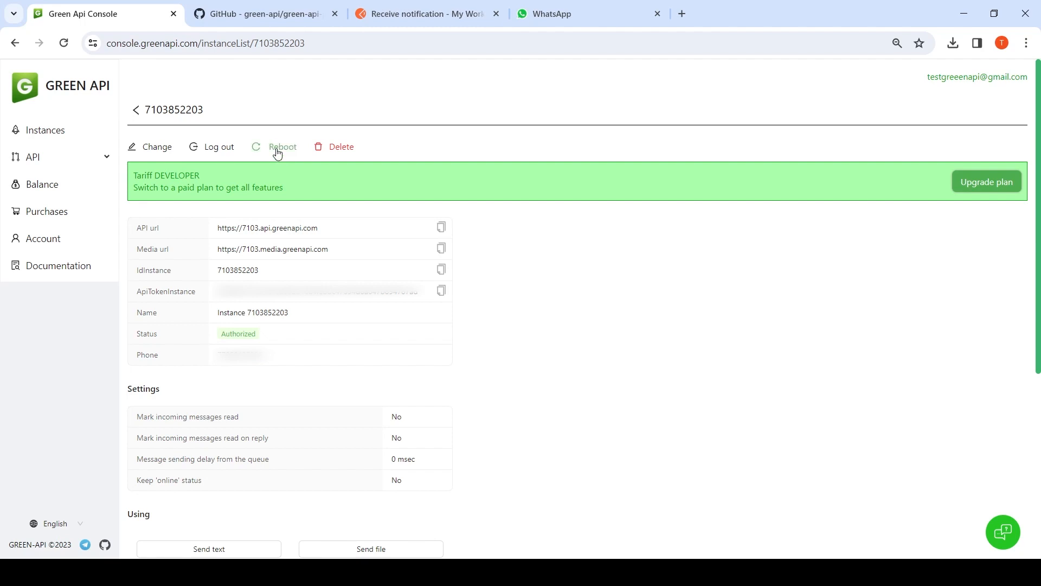
click(426, 13)
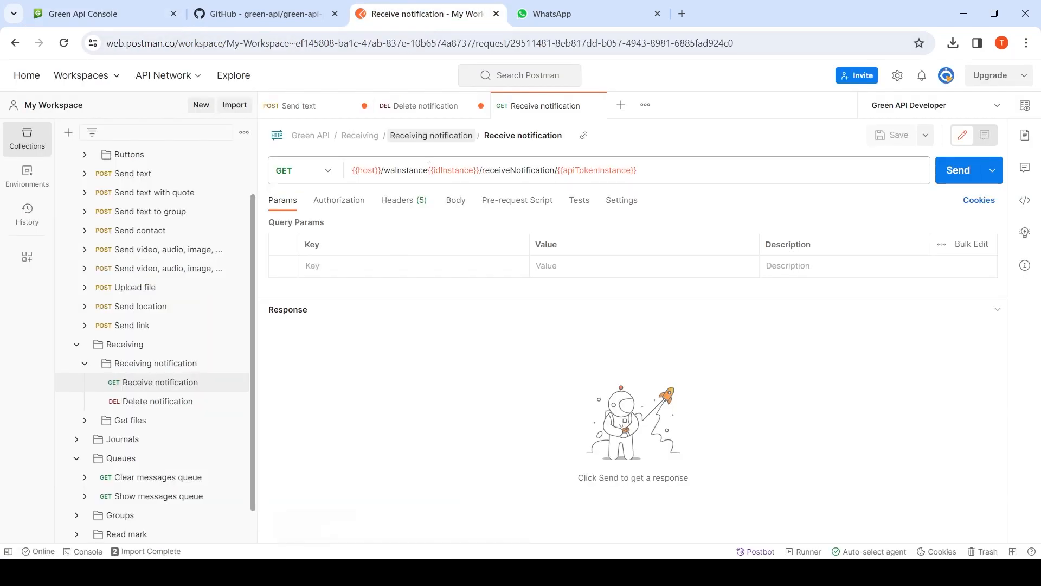
click(958, 171)
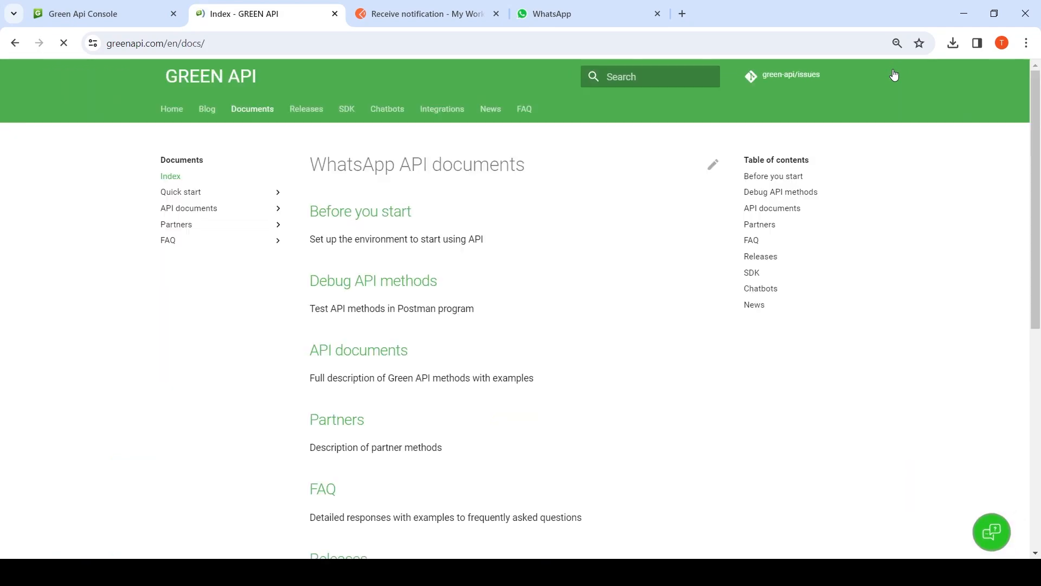
Browse to the Get incoming messages journal page under API documents > Journals
click(188, 209)
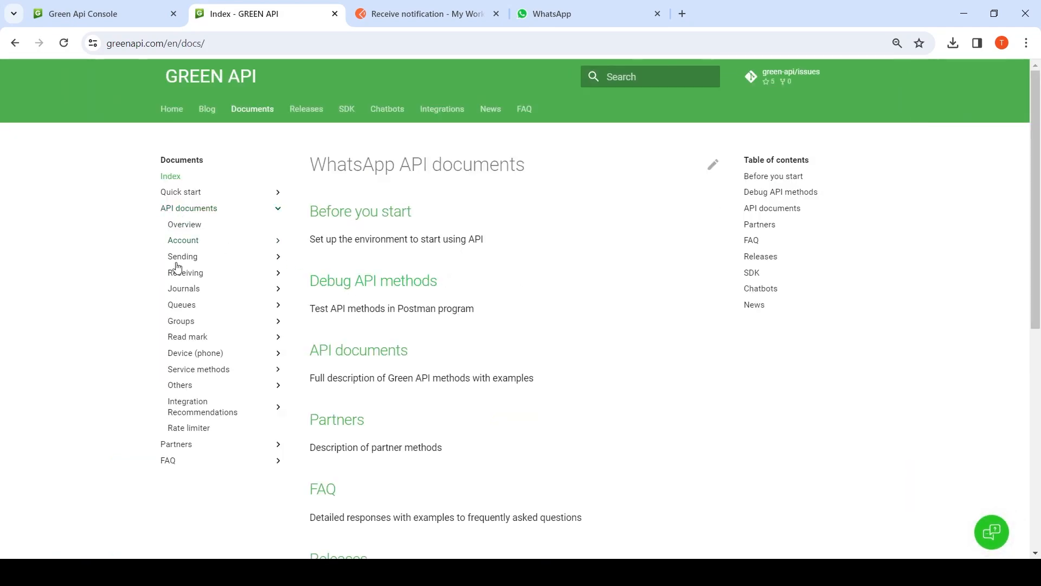
click(183, 288)
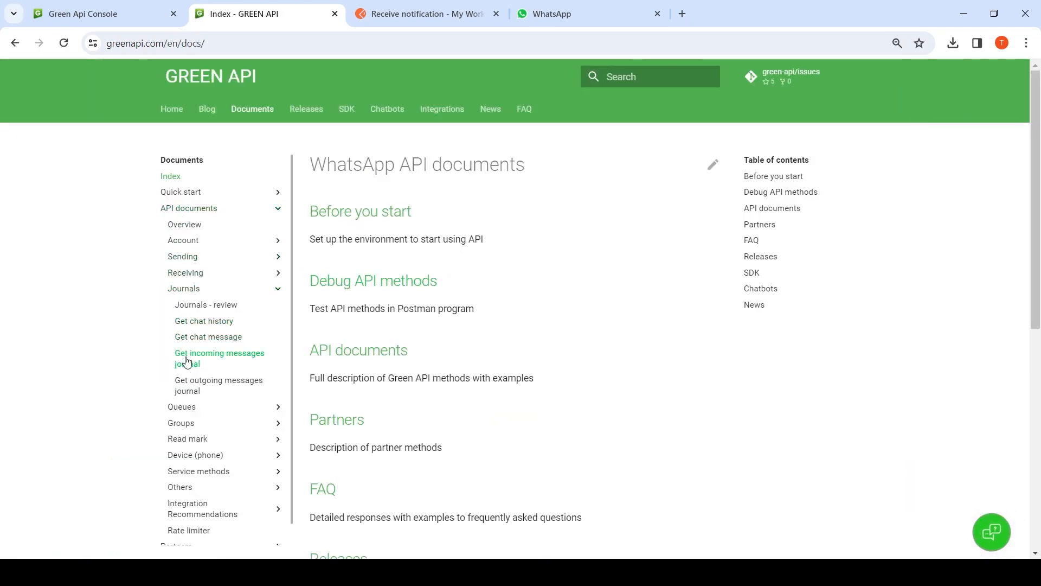
click(219, 356)
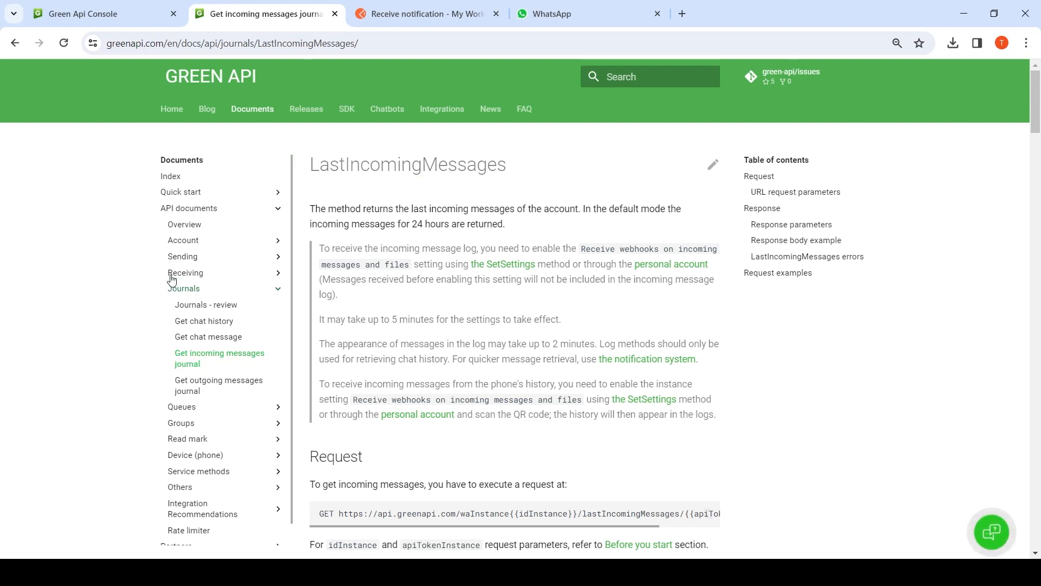
Navigate to Receiving > Webhook Endpoint > Webhook Endpoint technology
click(185, 272)
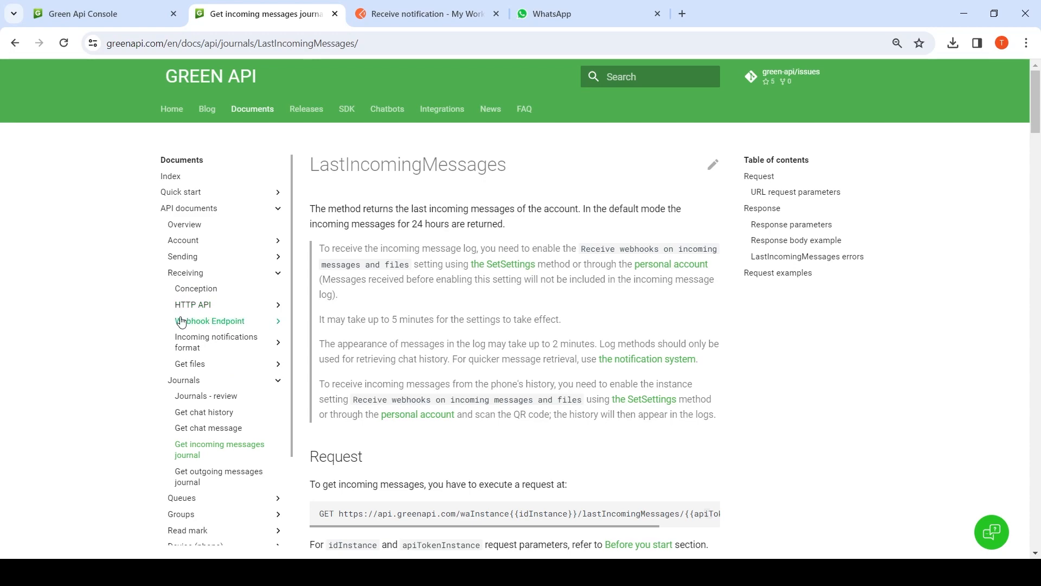
click(209, 321)
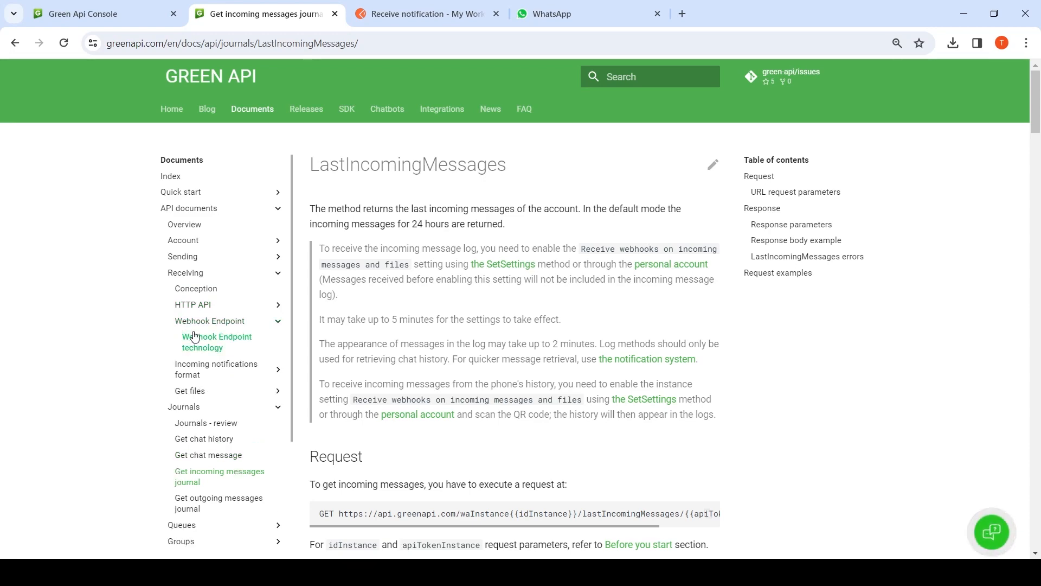
click(218, 342)
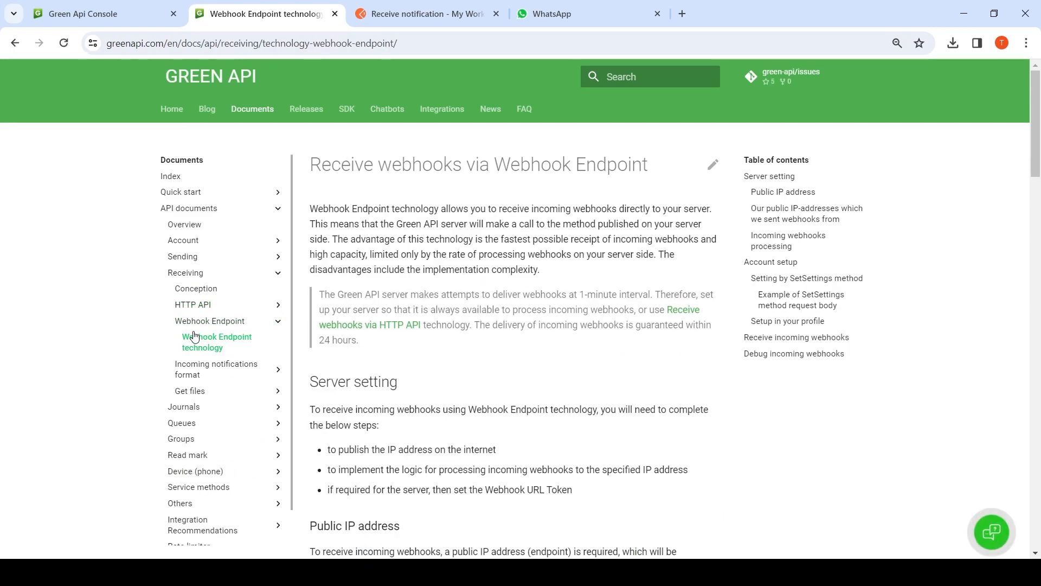